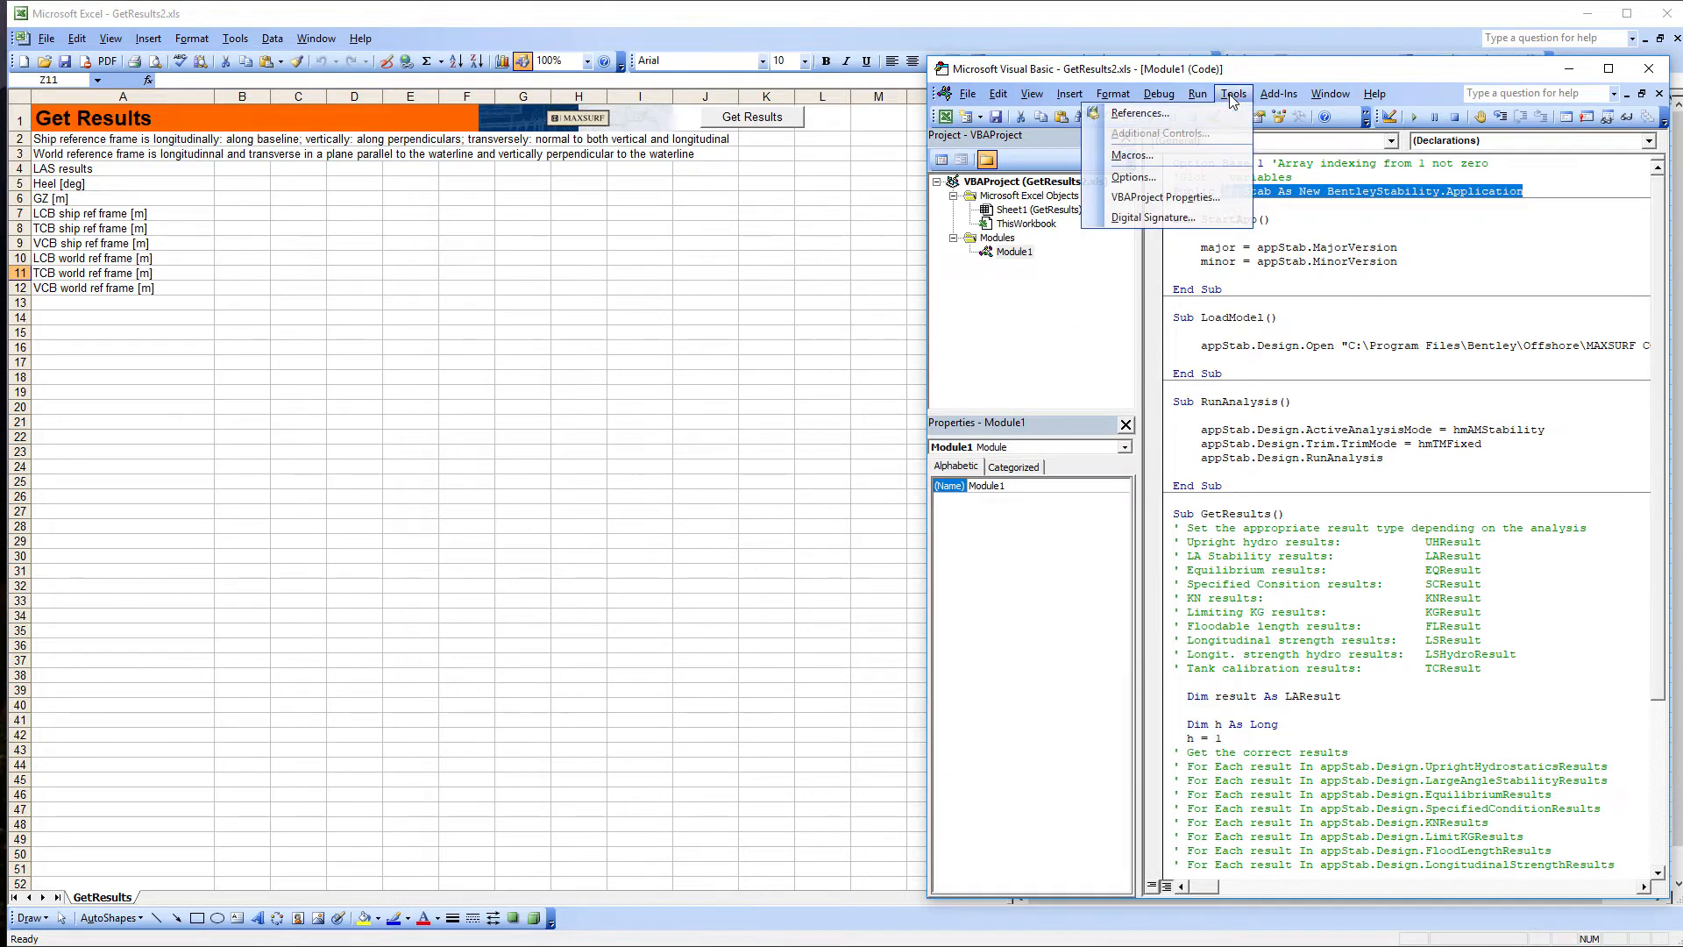
- Close the VBA editor holding the GetResults macro module and return to the GetResults2 sheet
click(1139, 113)
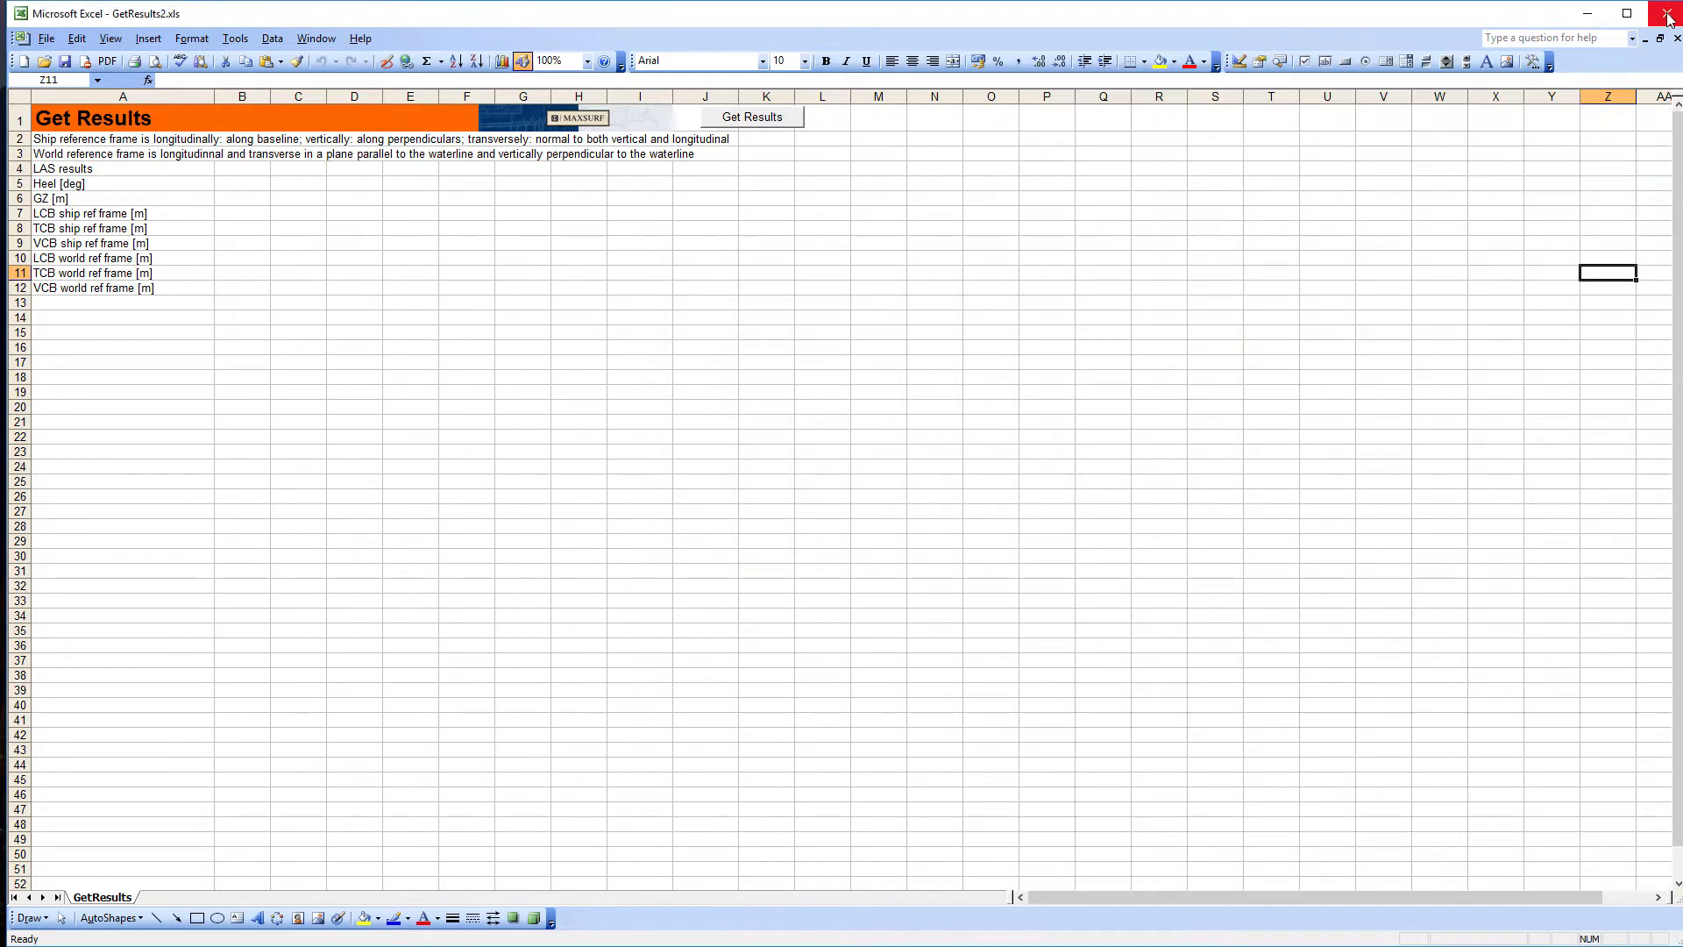
mouse_move(1507, 15)
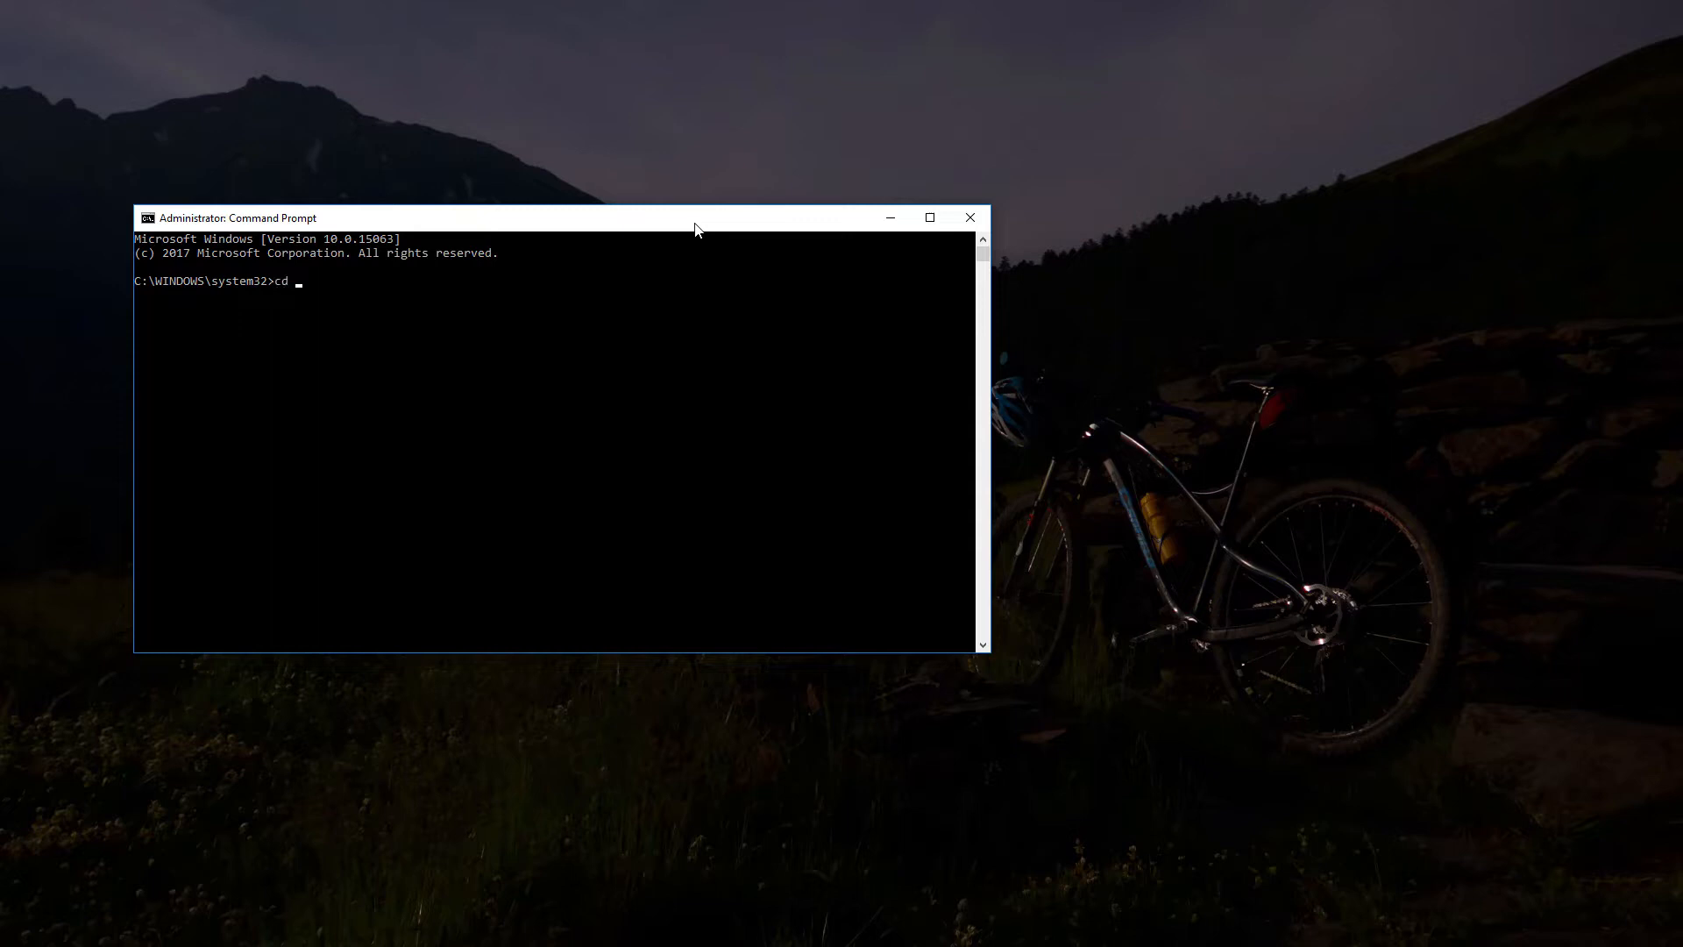
- Navigate the Command Prompt to \Program Files\Bentley\Offshore\MAXSURF CONNECT Edition
text(\)
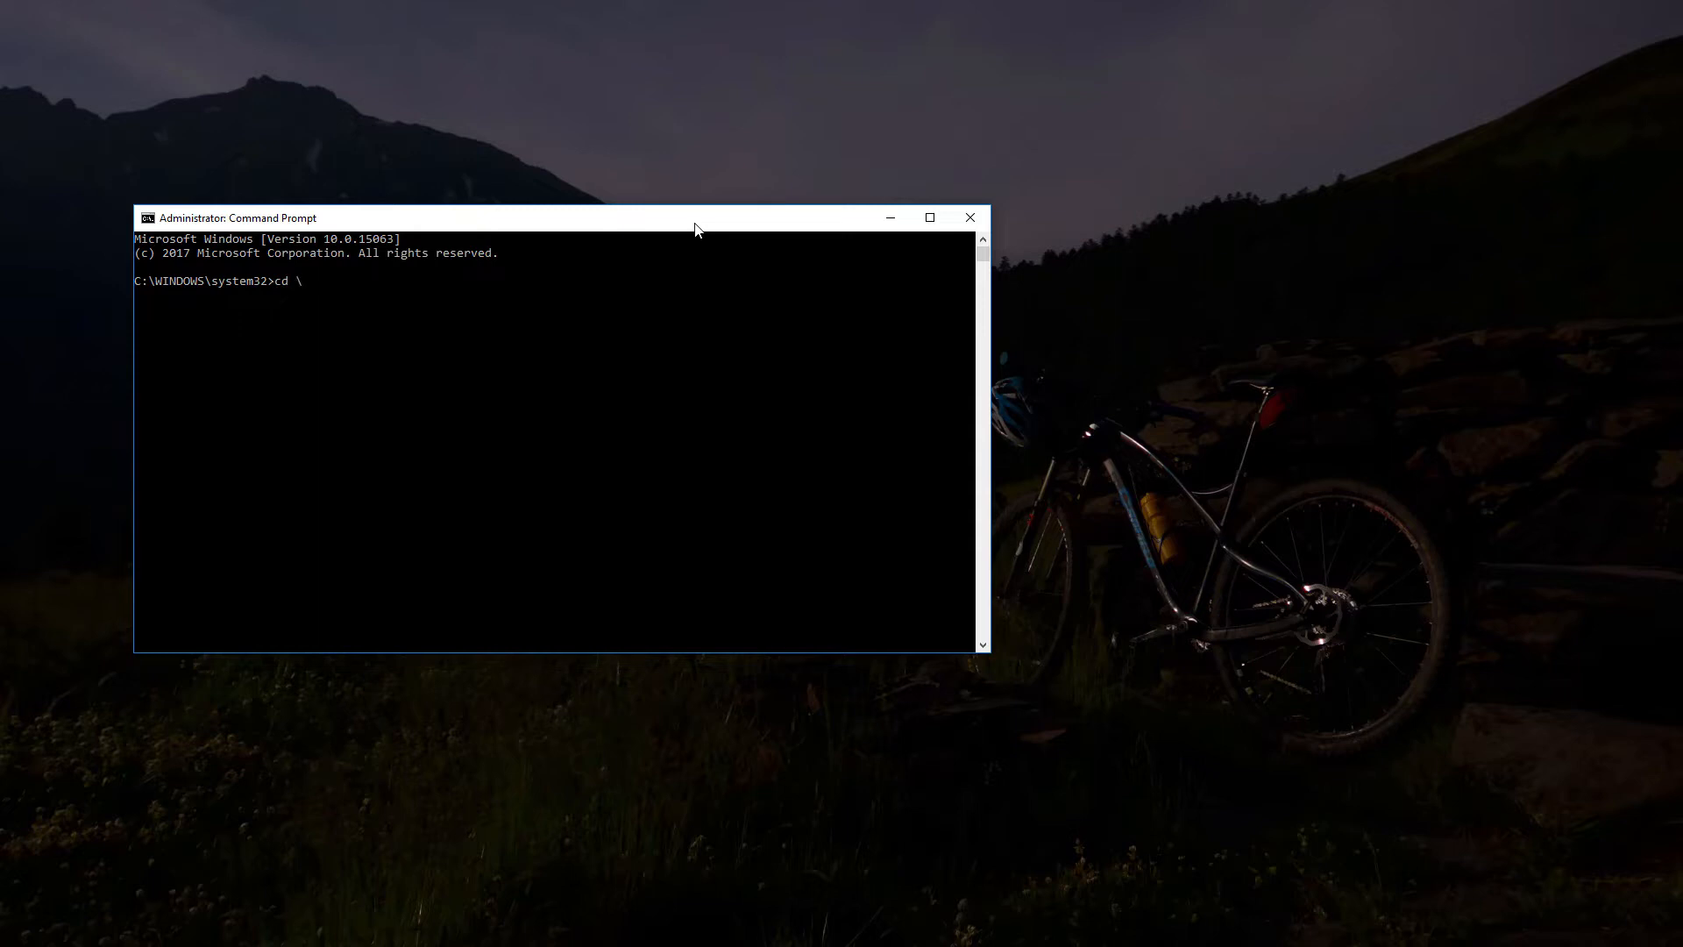
text("\Program Files")
text(cd)
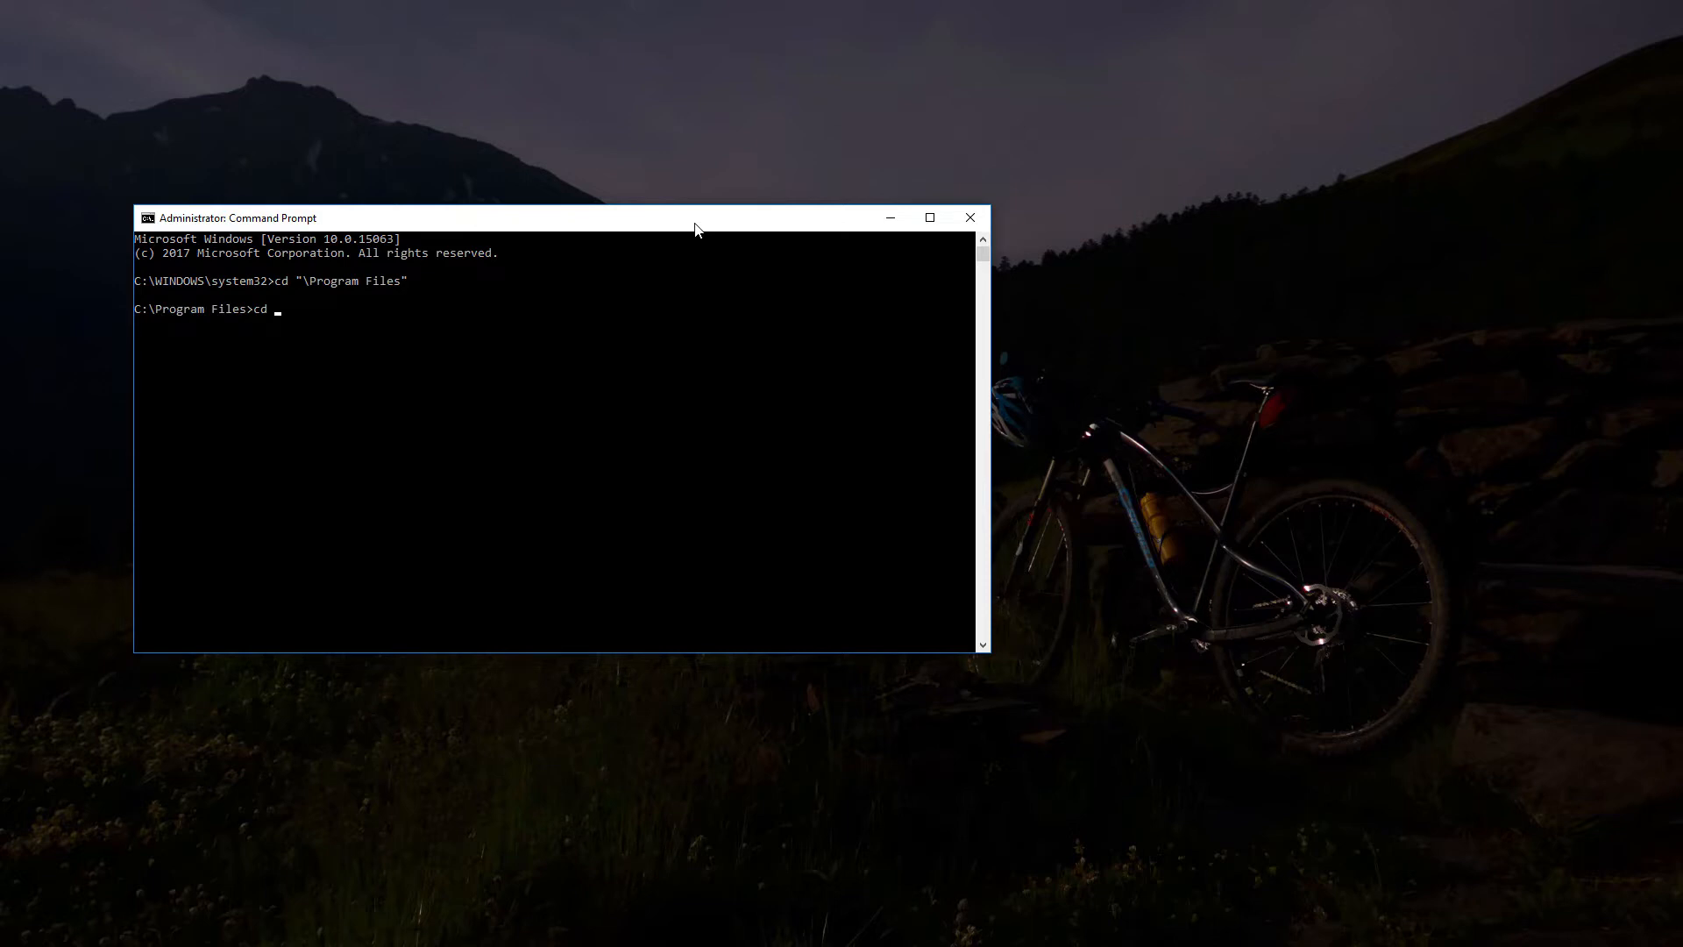
text(Bentley)
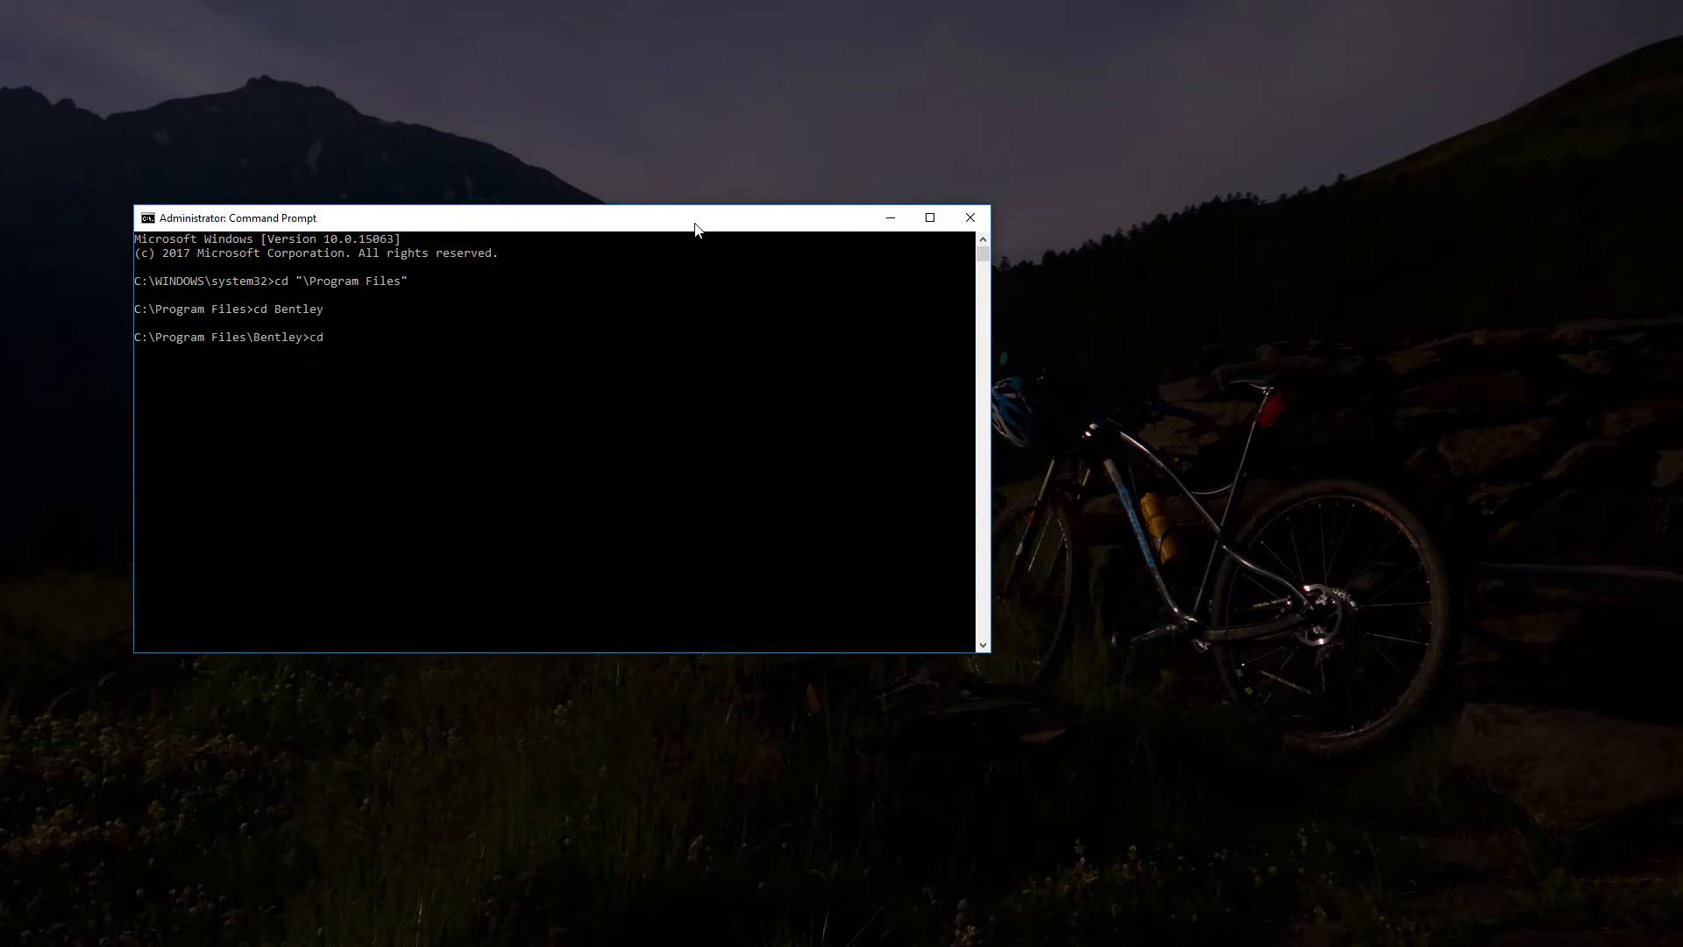
text(Offshore)
text(cd)
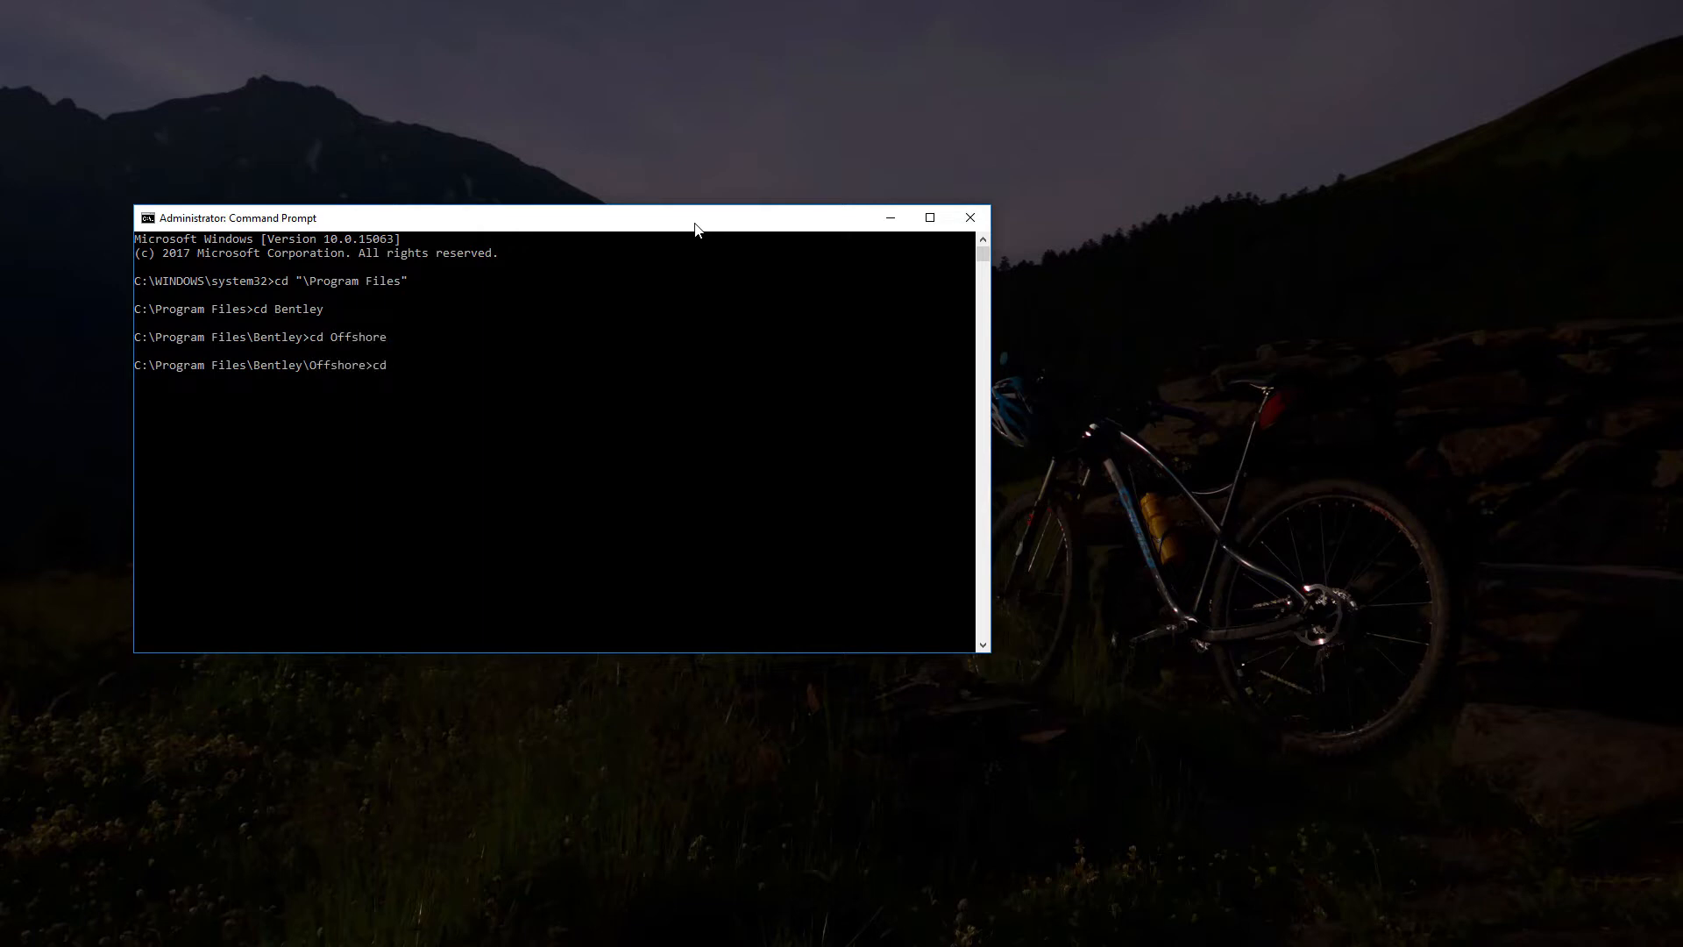
text("MAXSURF CONNECT Edition V21.11")
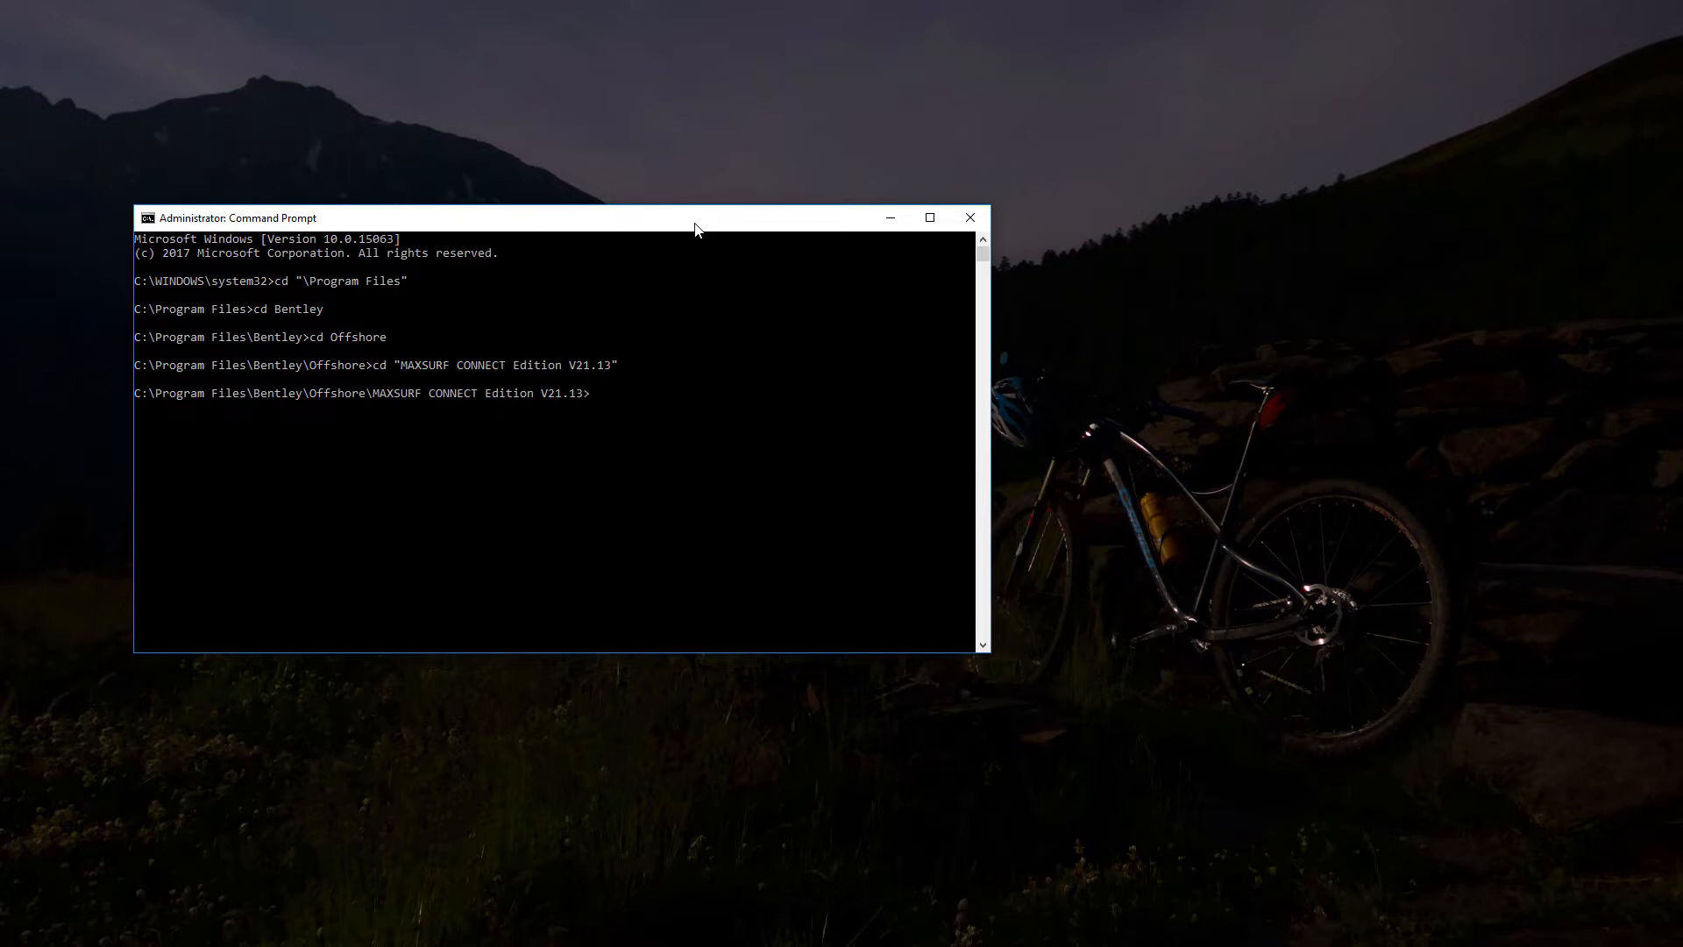
- List the folder's executables and register MaxsurfStability64.exe with /regserver
text(dir *.exe)
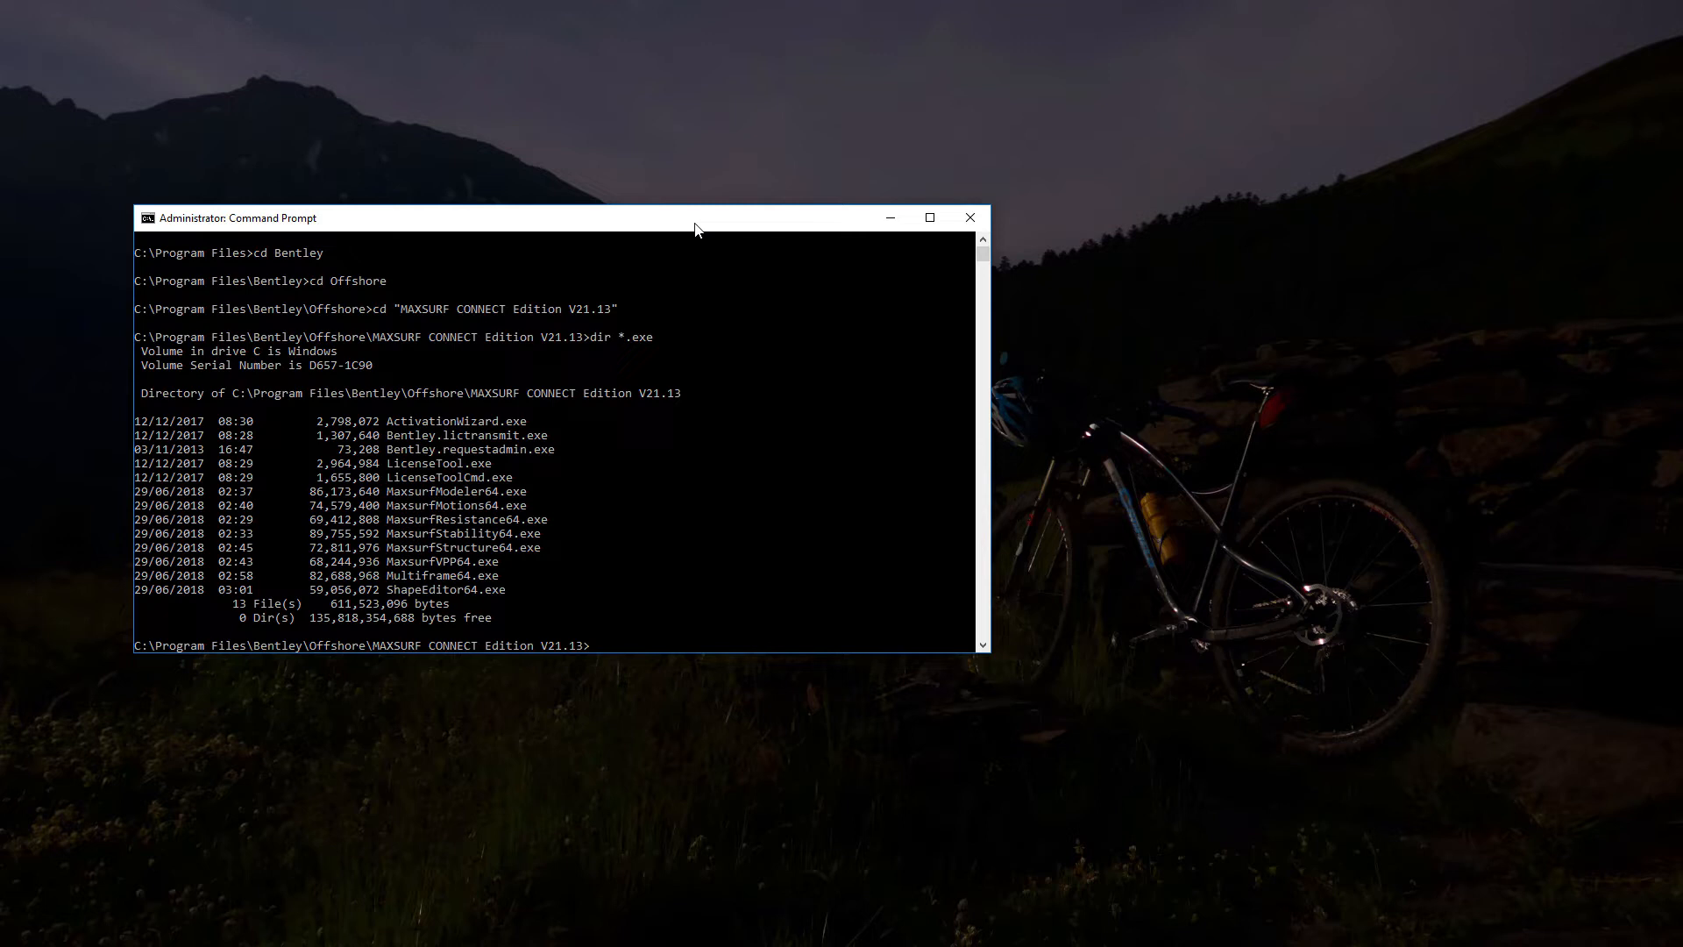
text(maxsurfStability64.exe /r)
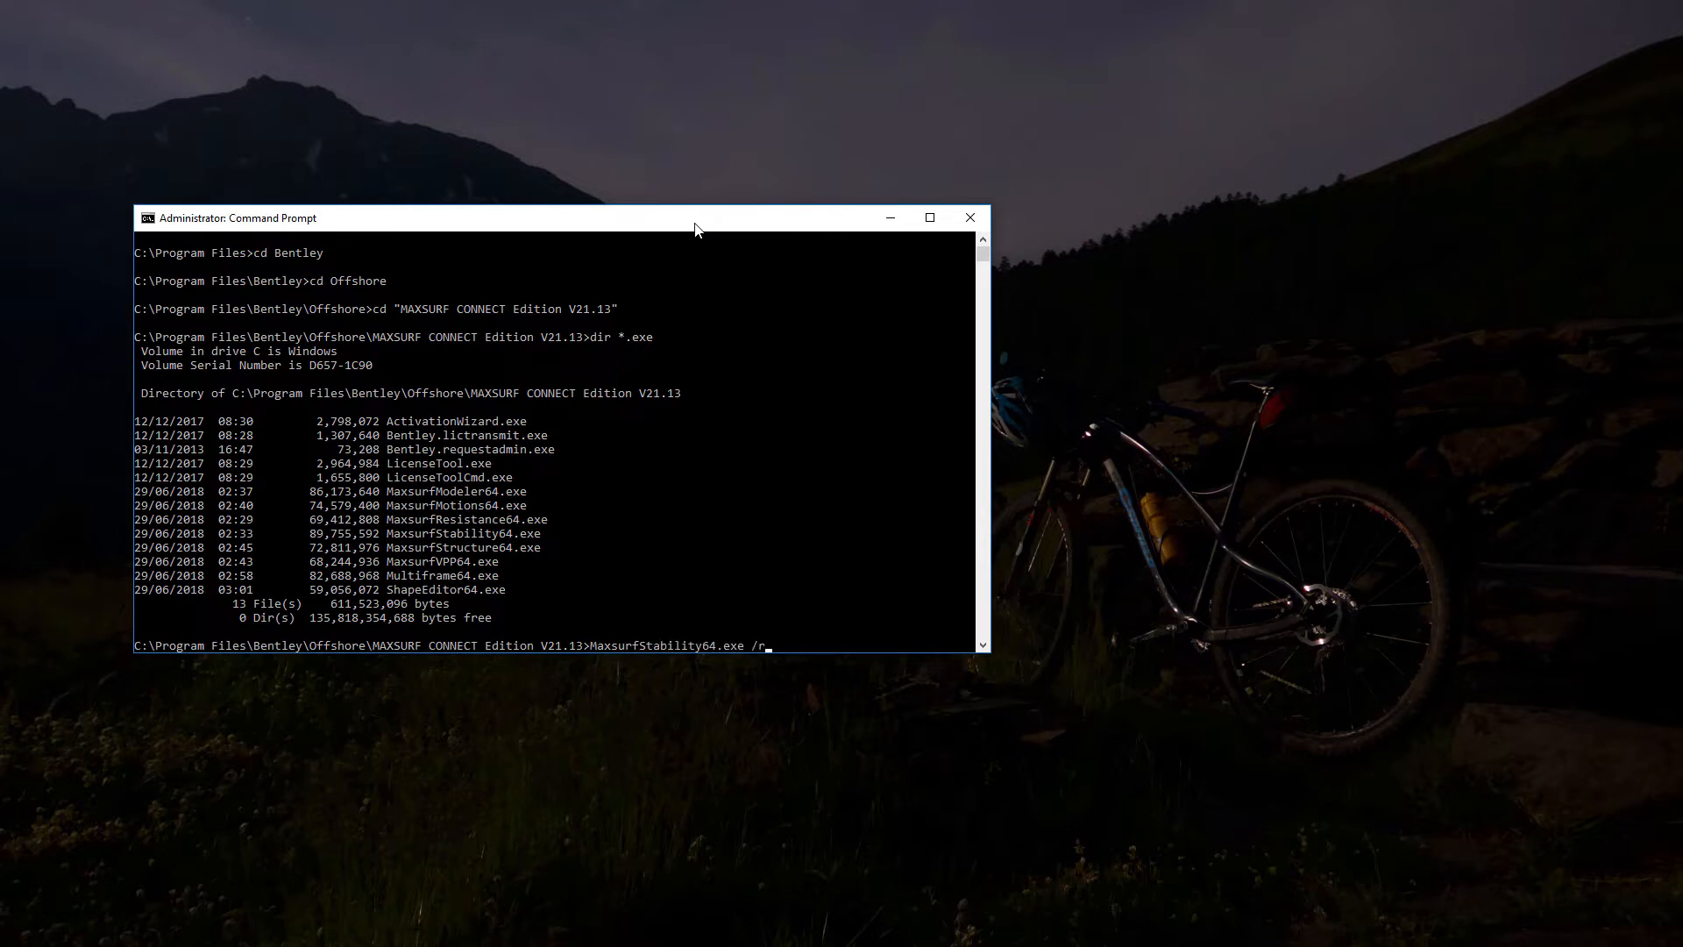
text(eg)
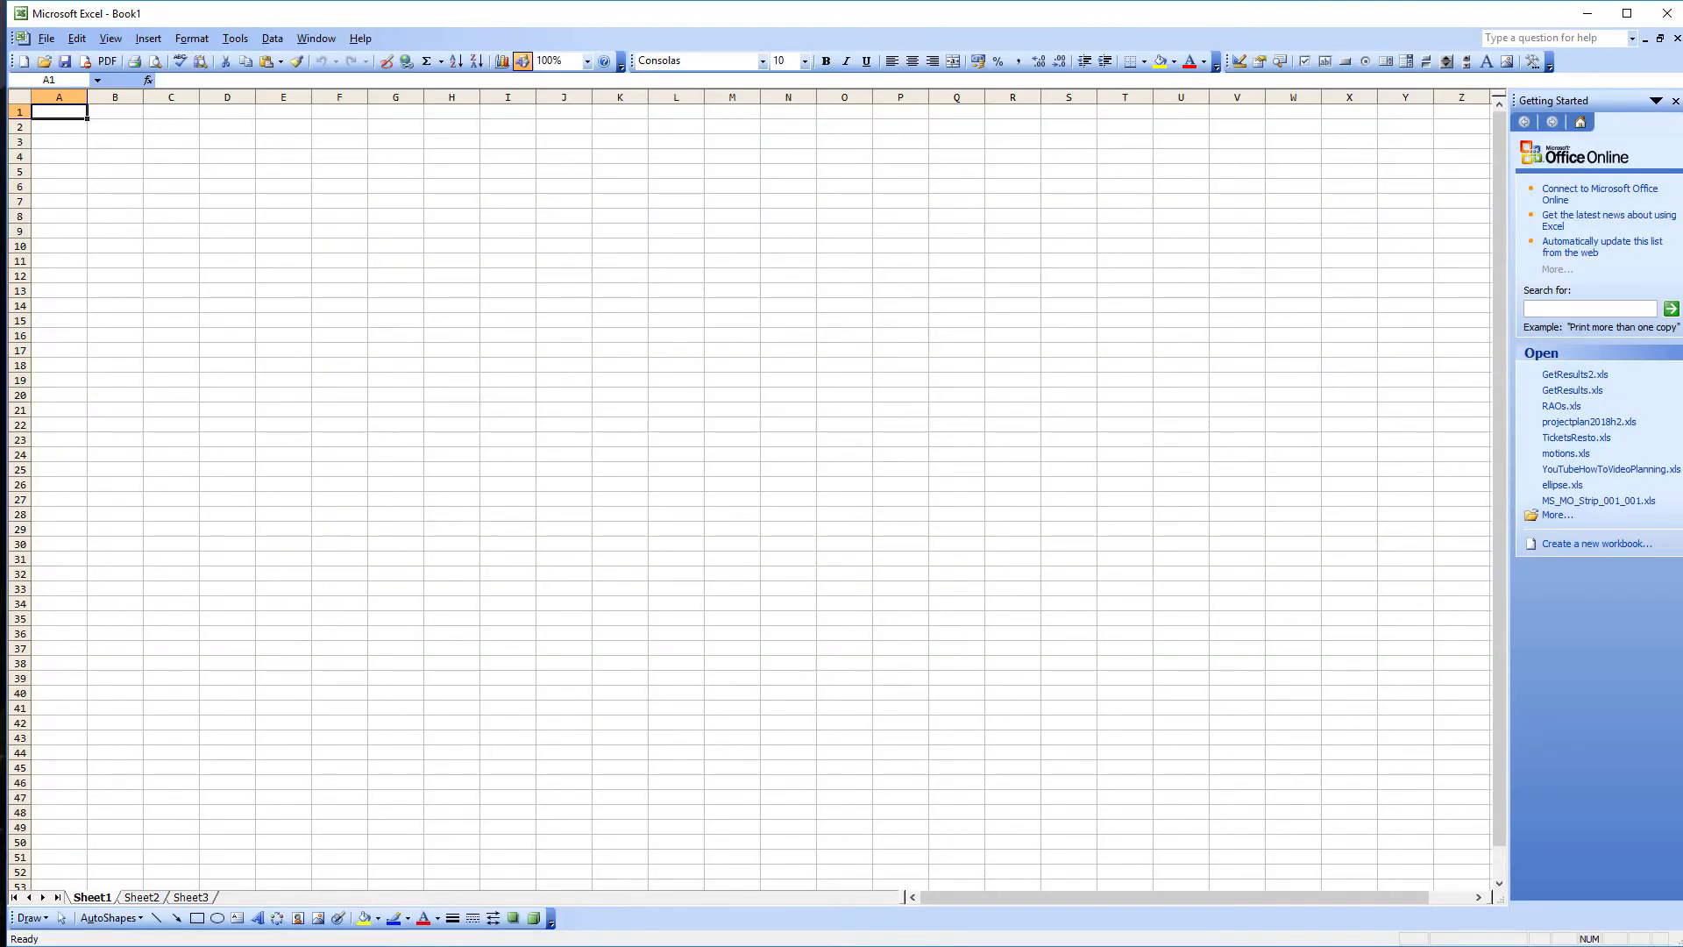
- Reopen GetResults2.xls and scroll its VBA References list down to the Bentley libraries
click(1574, 373)
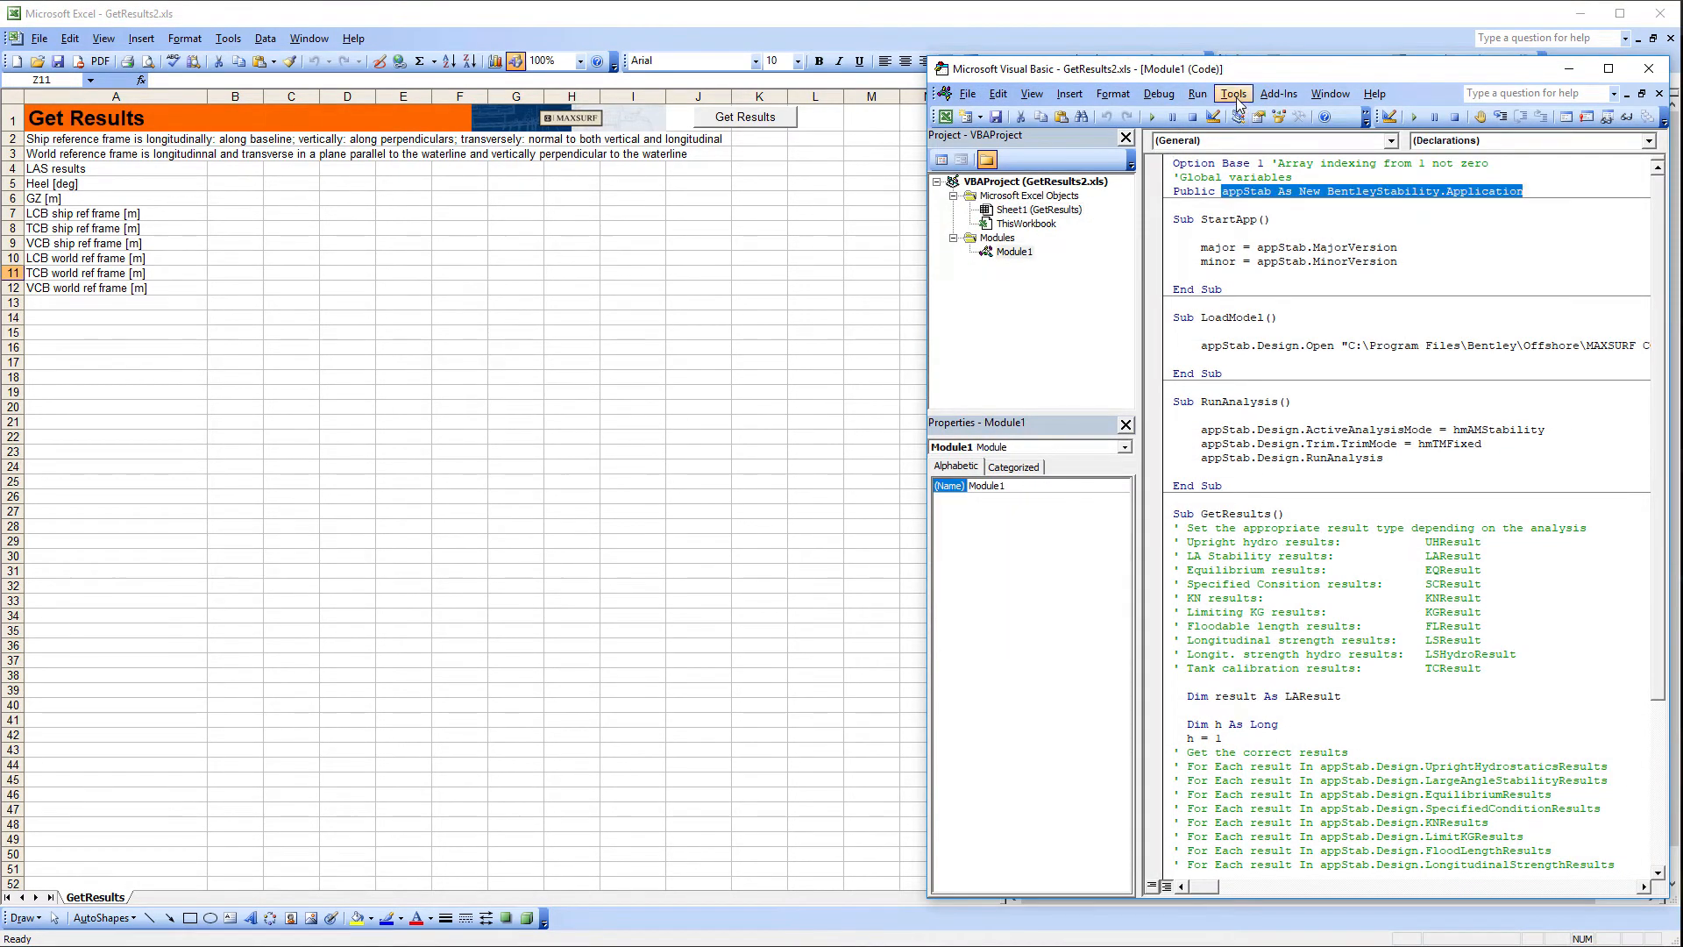
click(1232, 94)
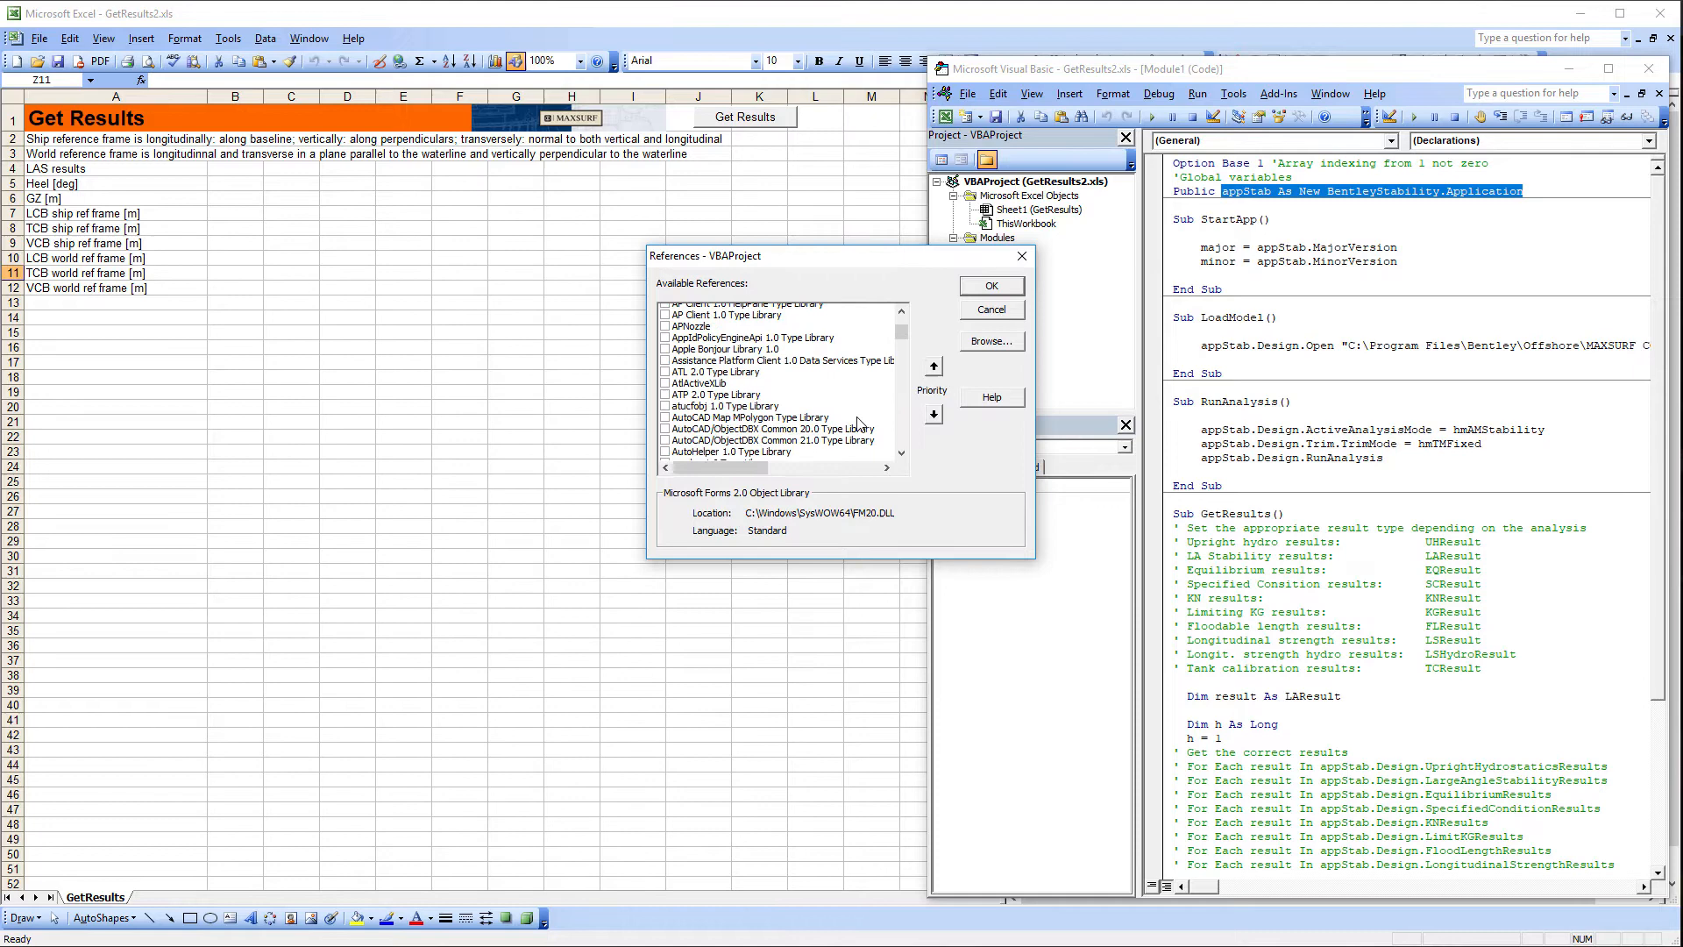
scroll(down, 3)
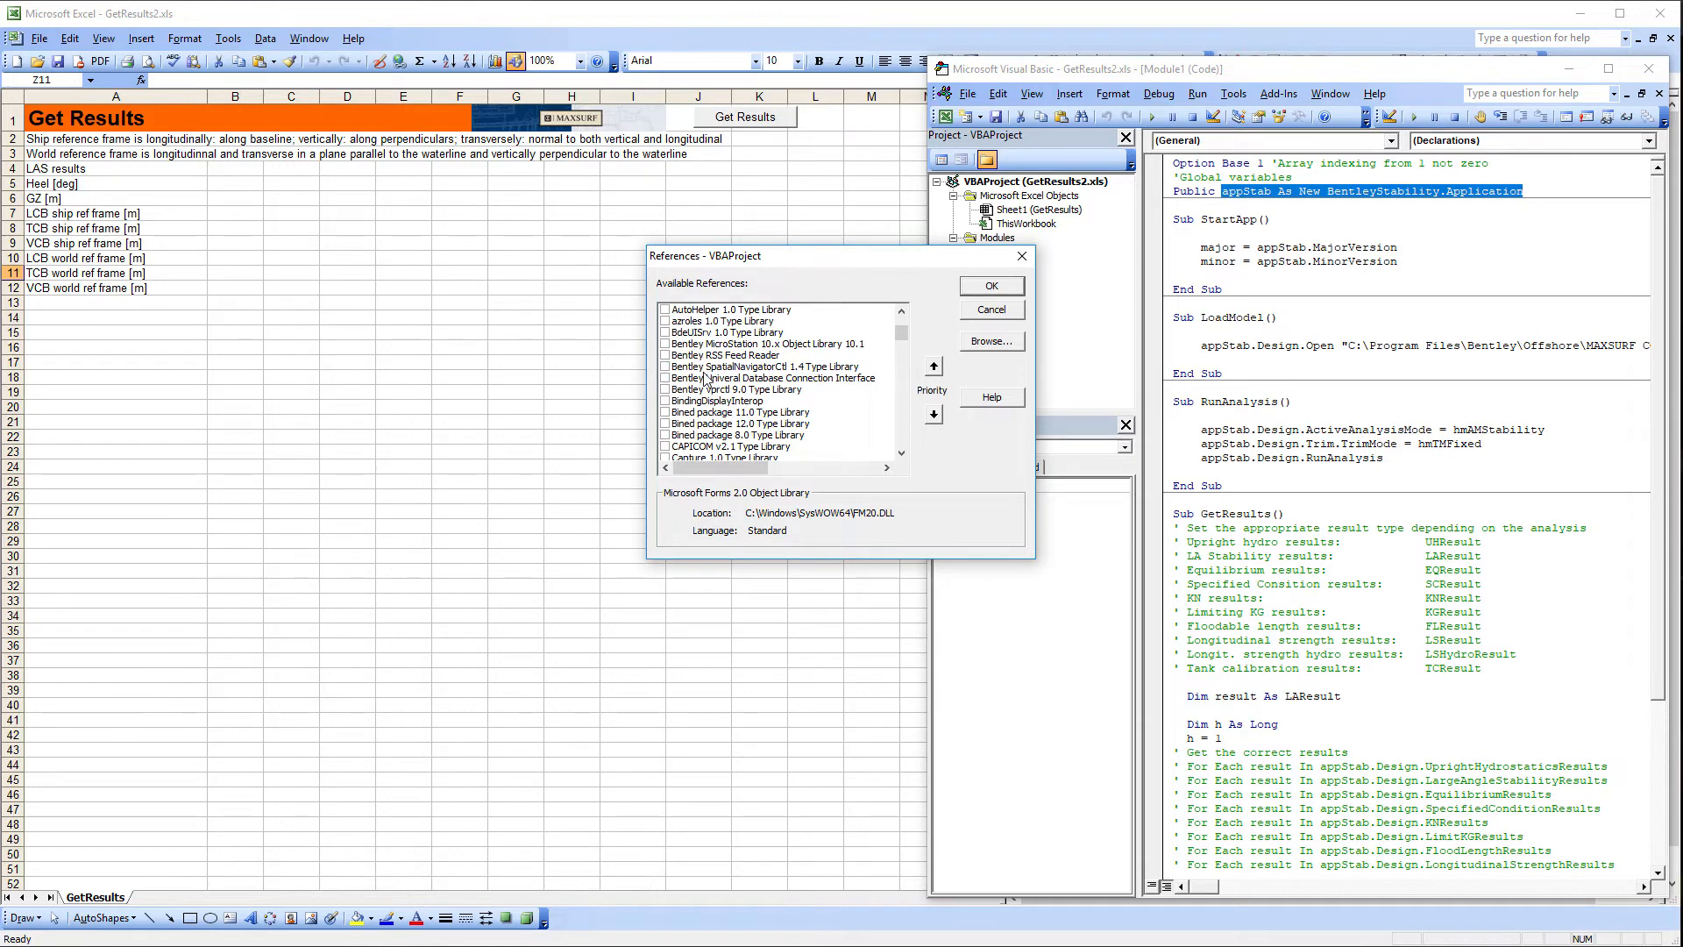
- Add MaxsurfStability64.exe from the MAXSURF CONNECT Edition V21.13 folder as a reference, dismissing the in-use warning
click(988, 340)
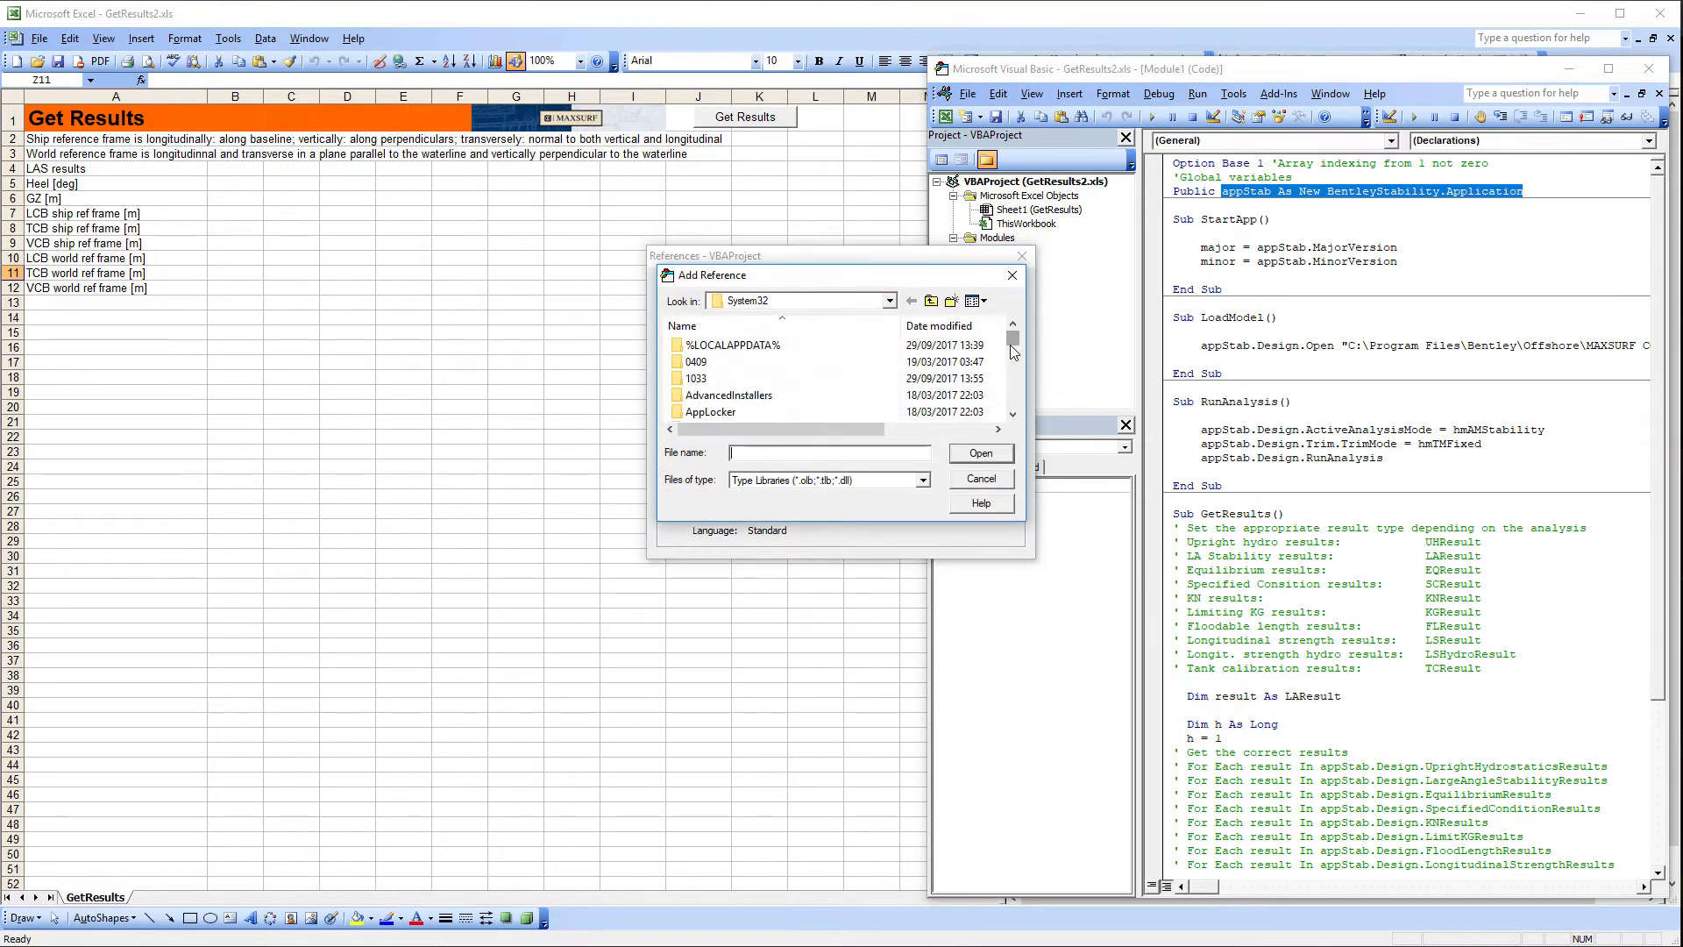
click(920, 479)
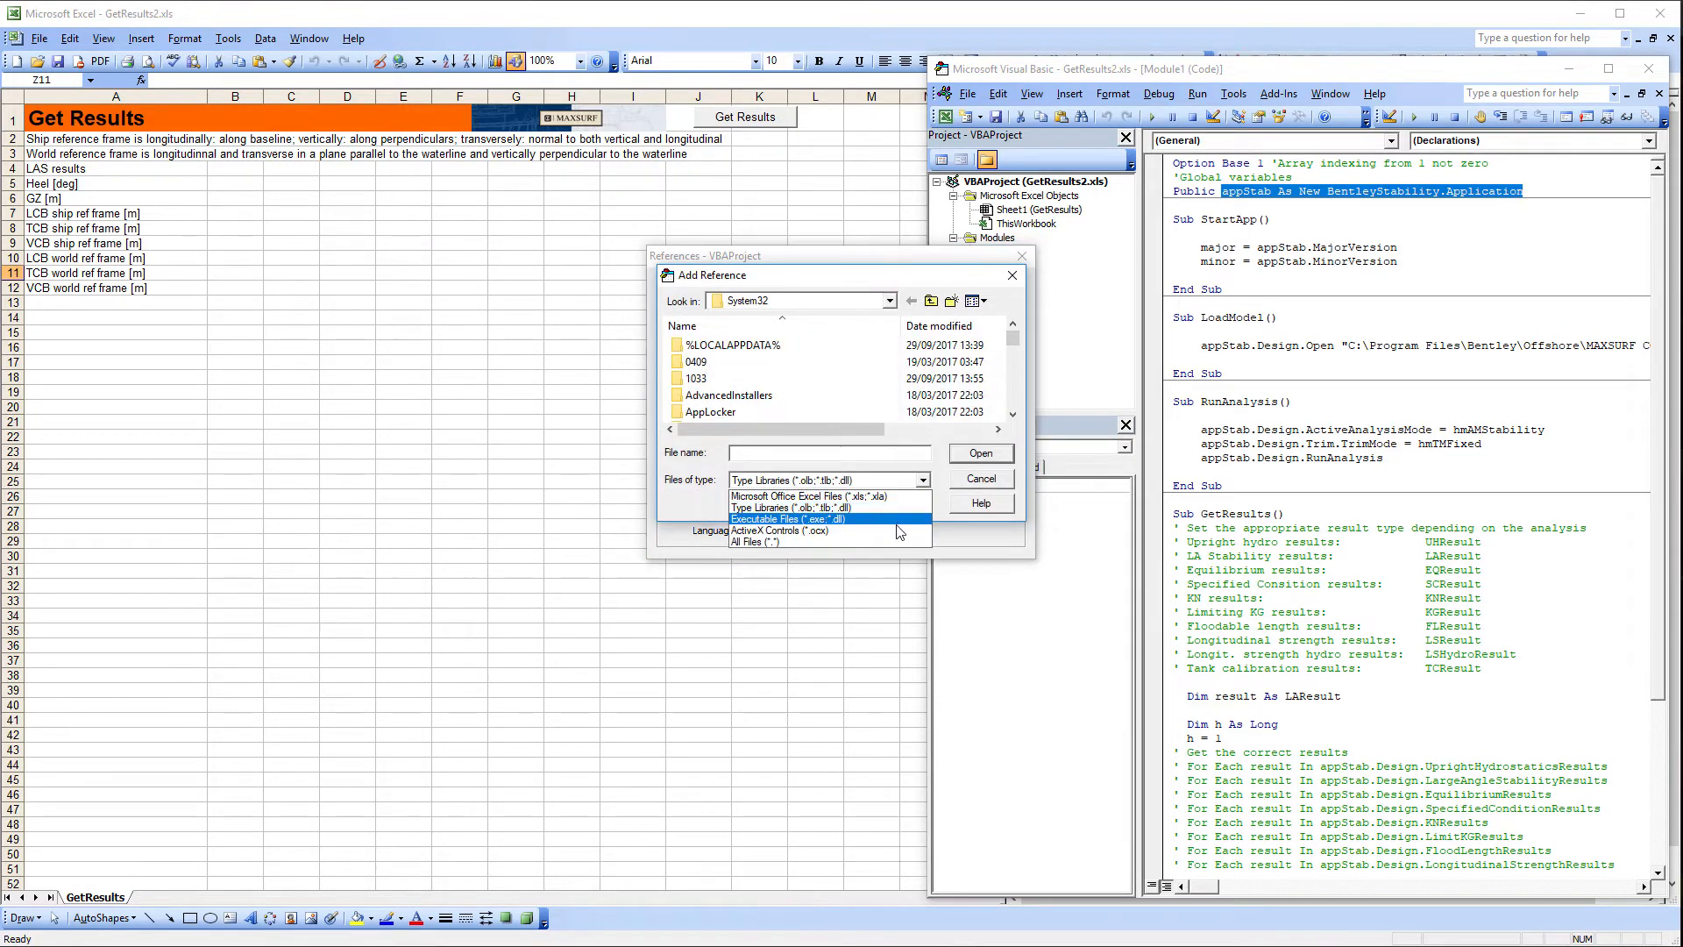
click(787, 518)
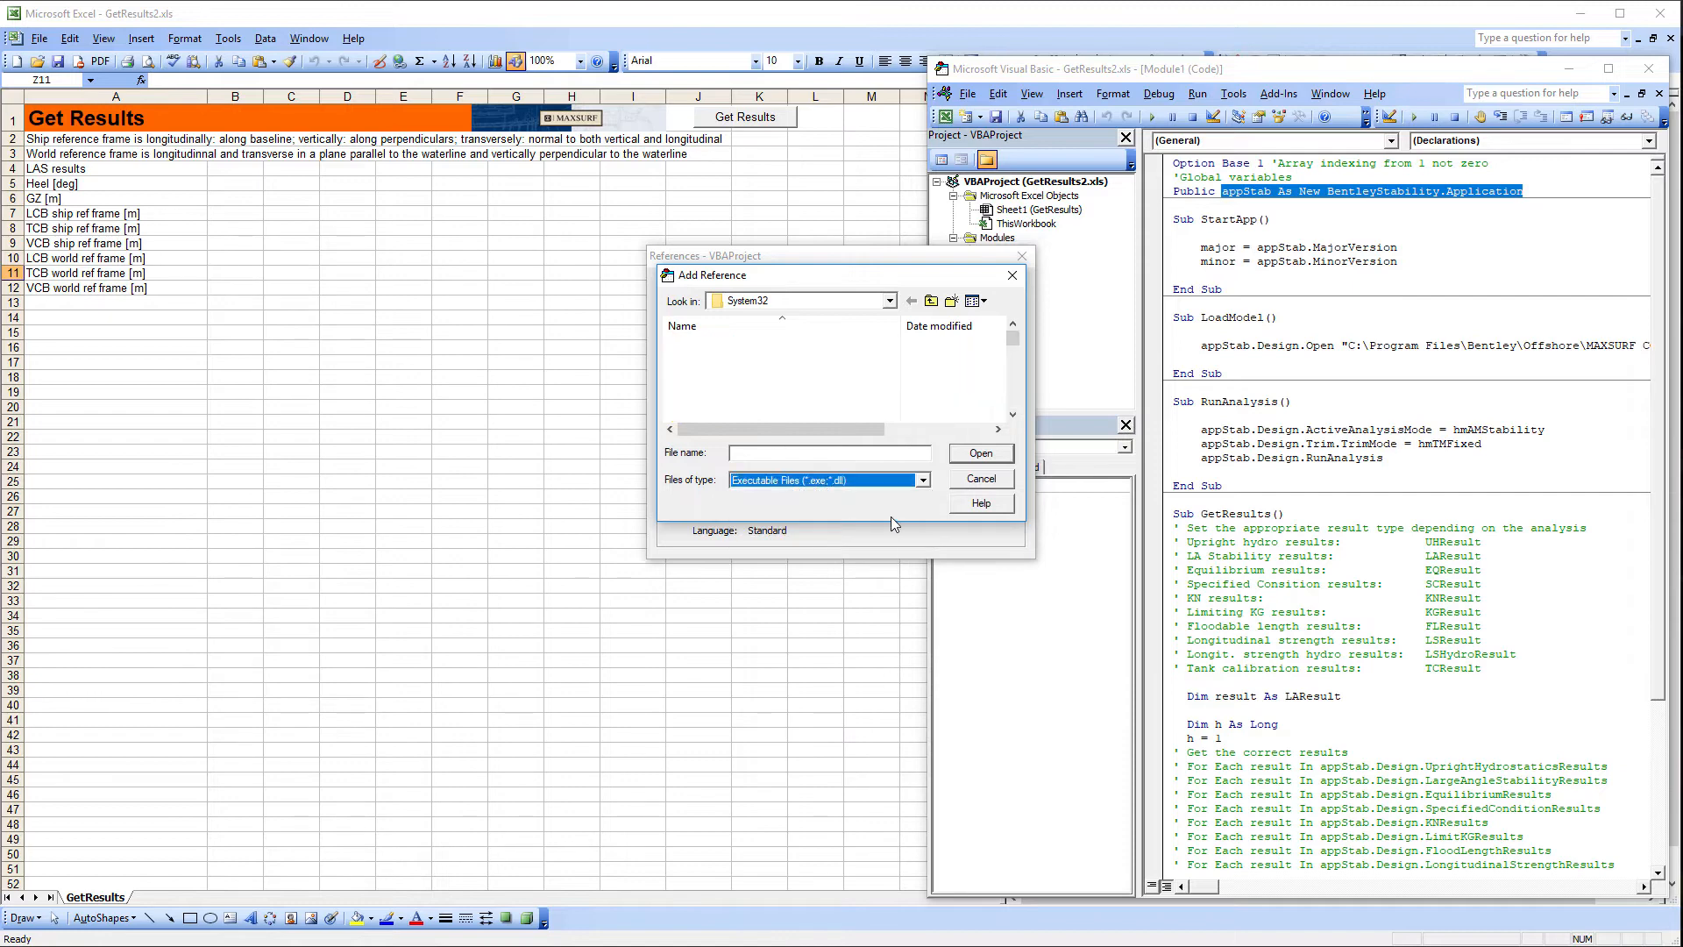
click(891, 300)
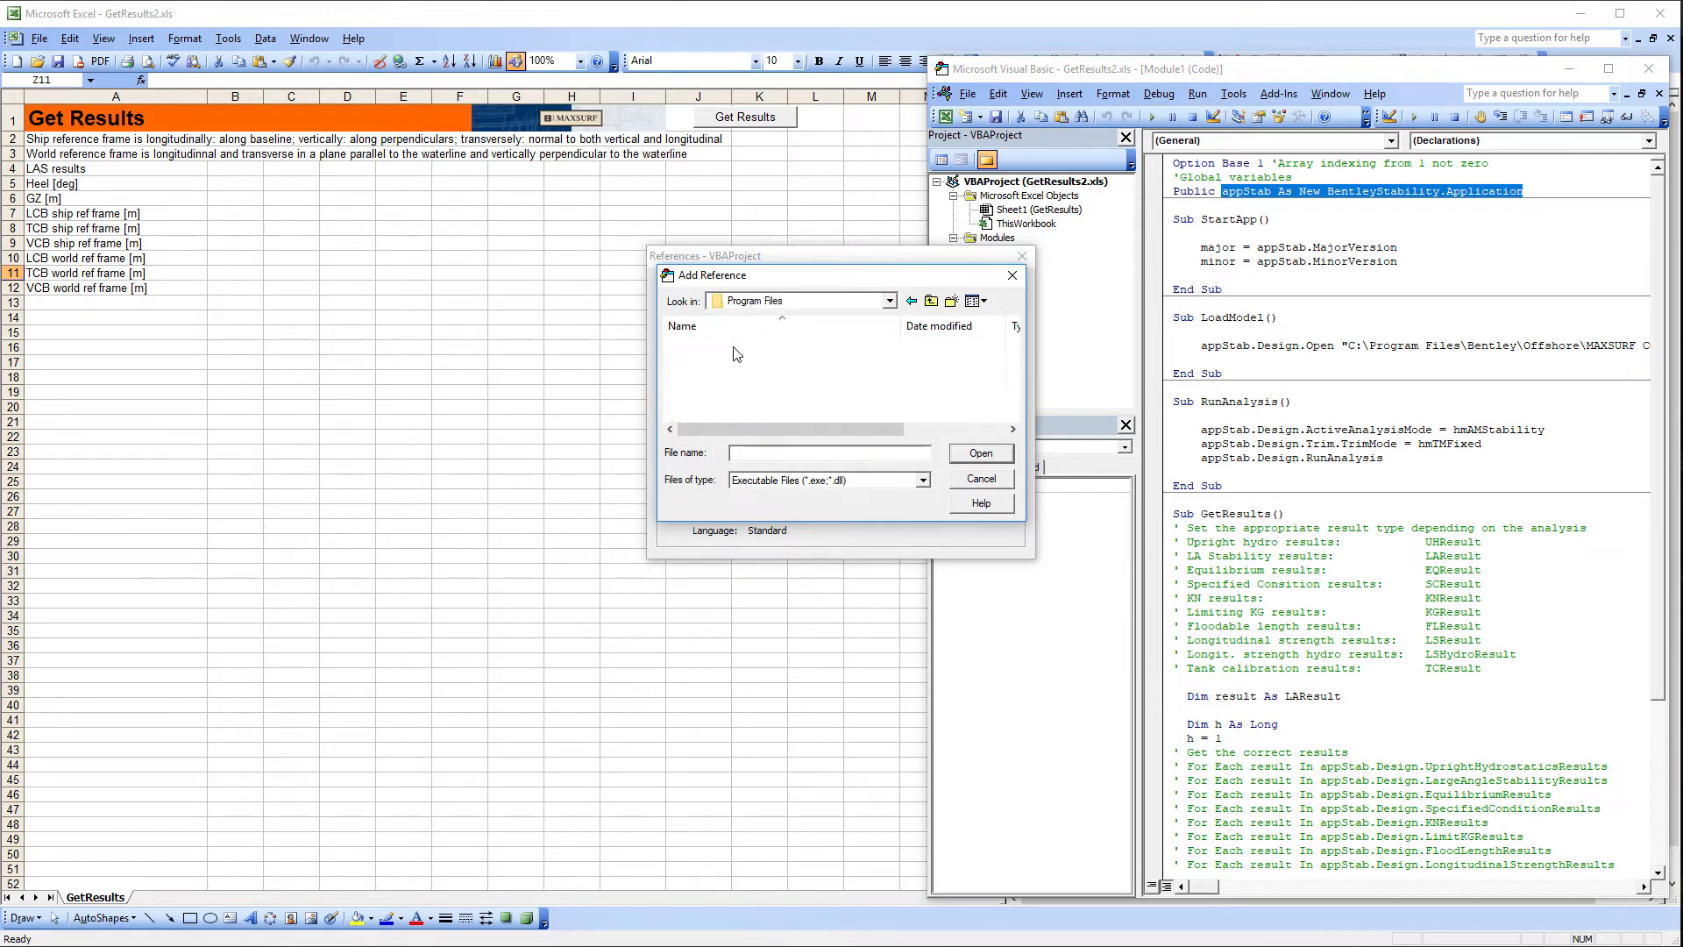
click(874, 301)
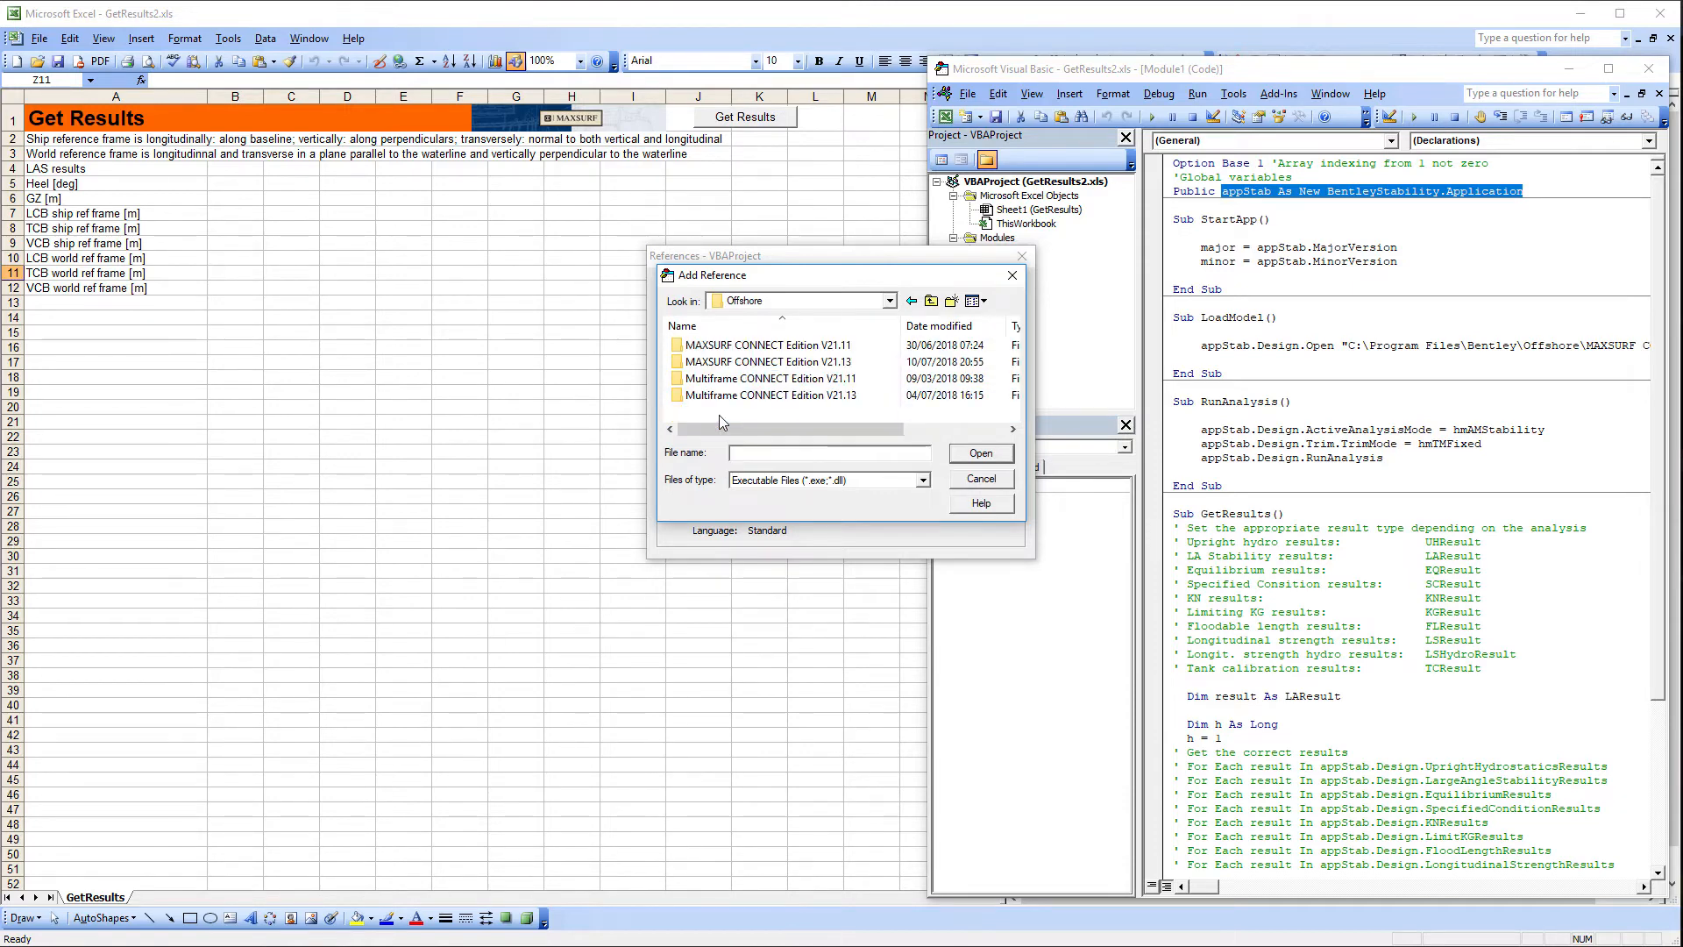
click(769, 362)
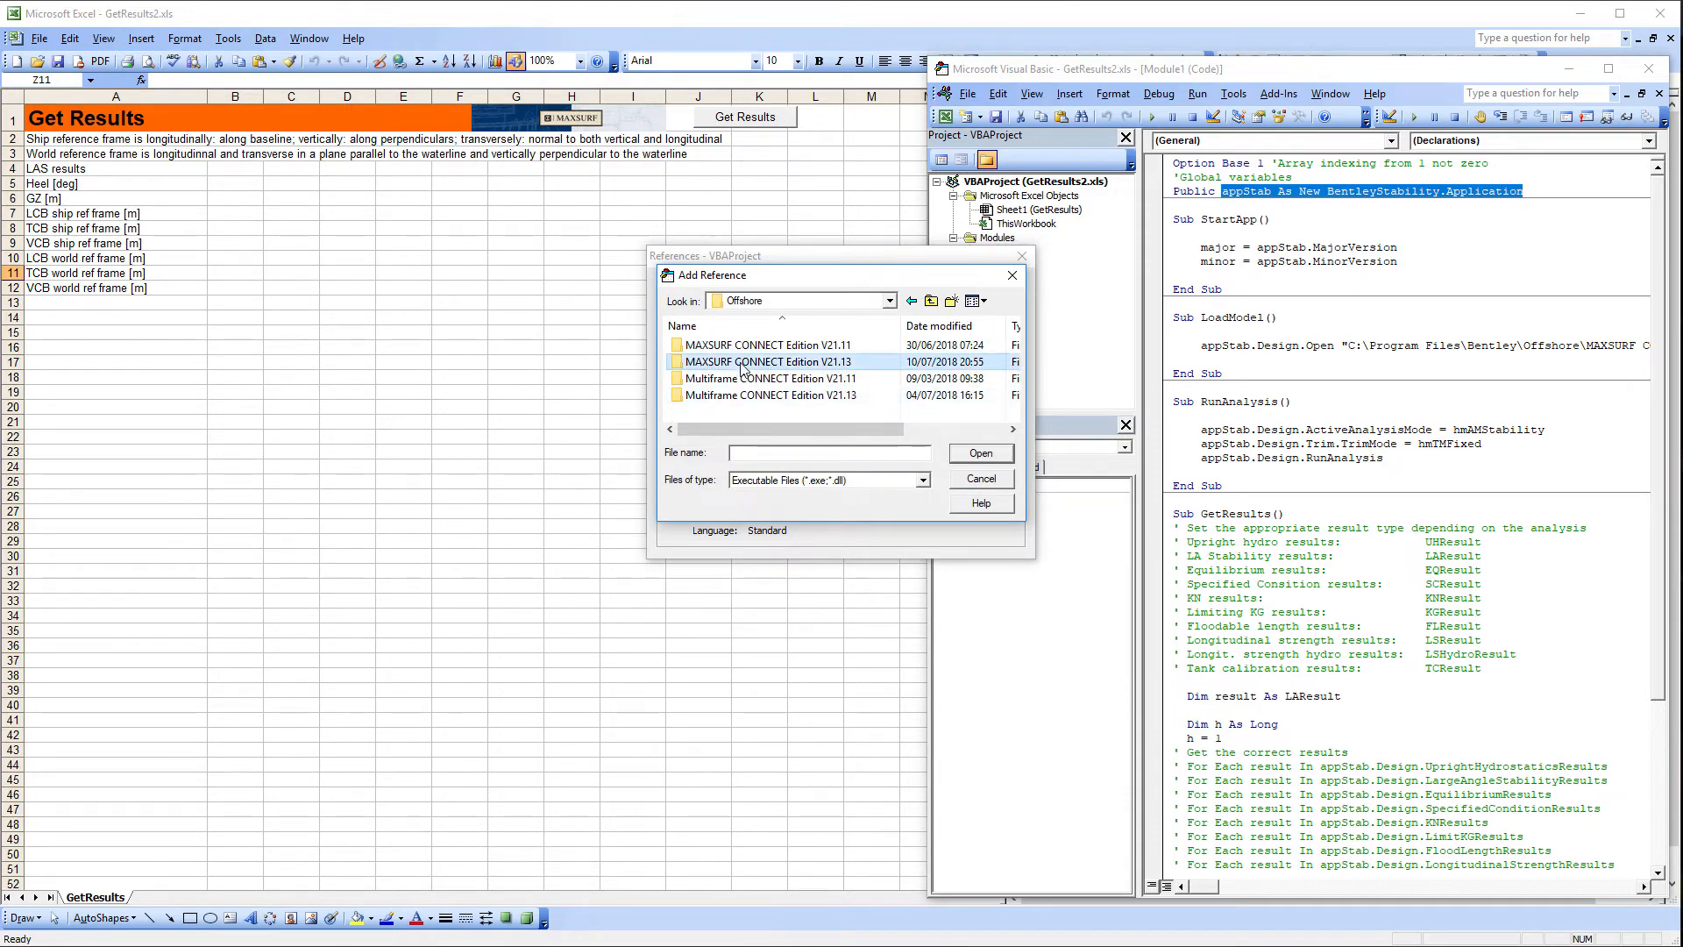
double_click(765, 362)
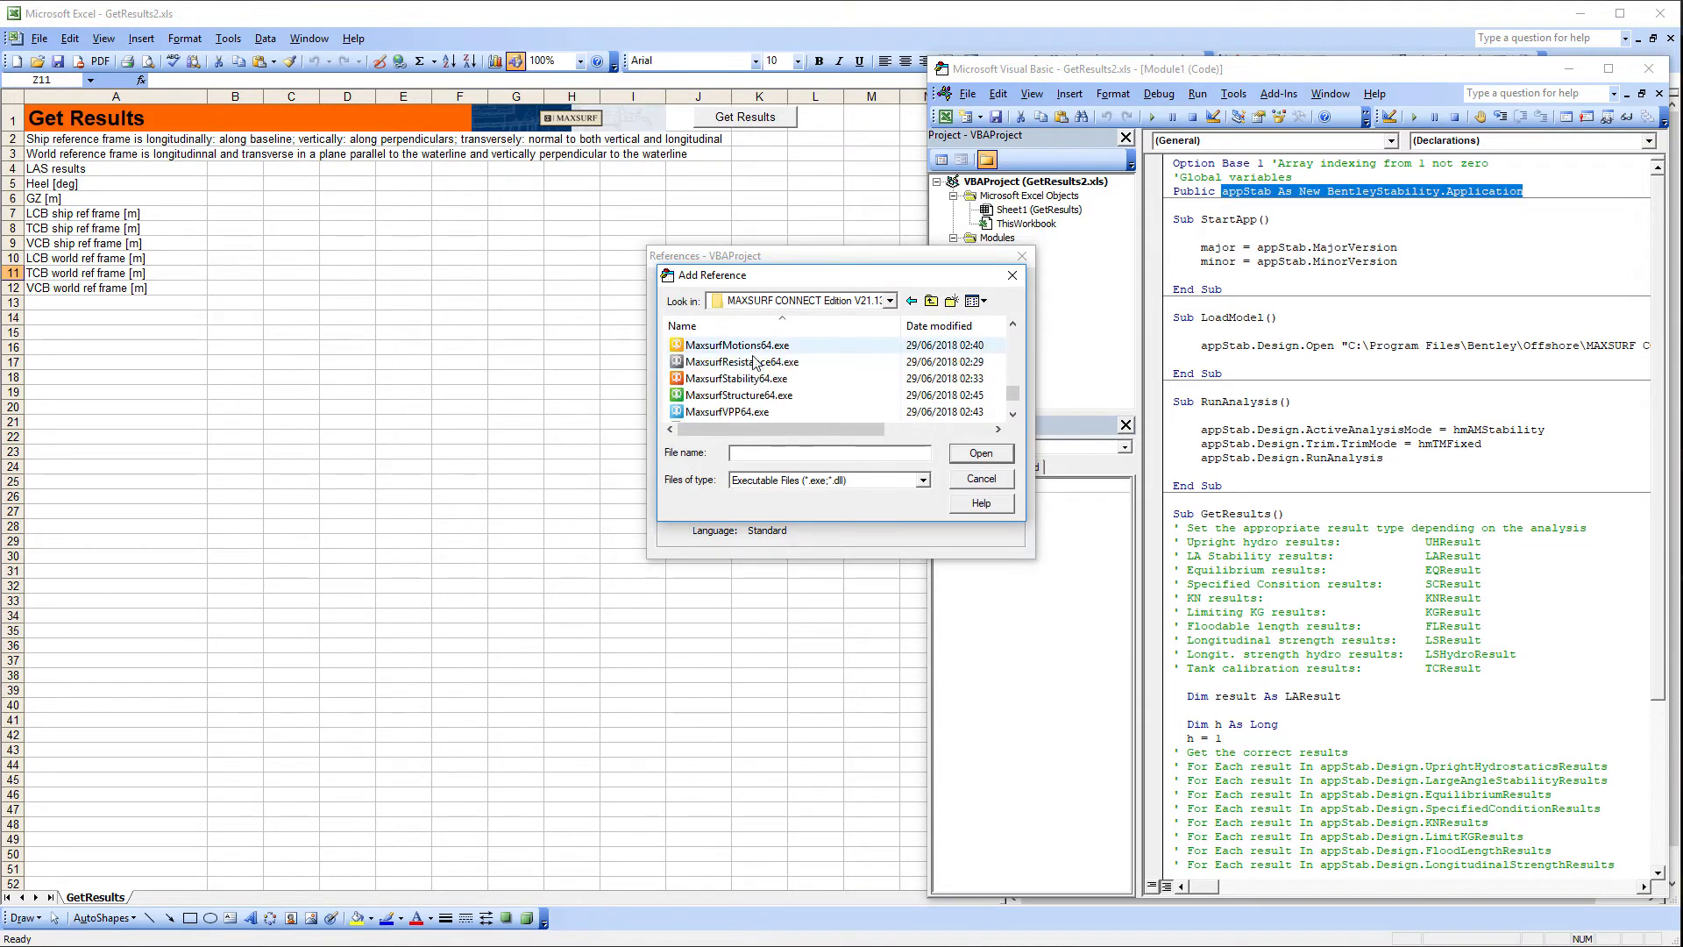
click(737, 378)
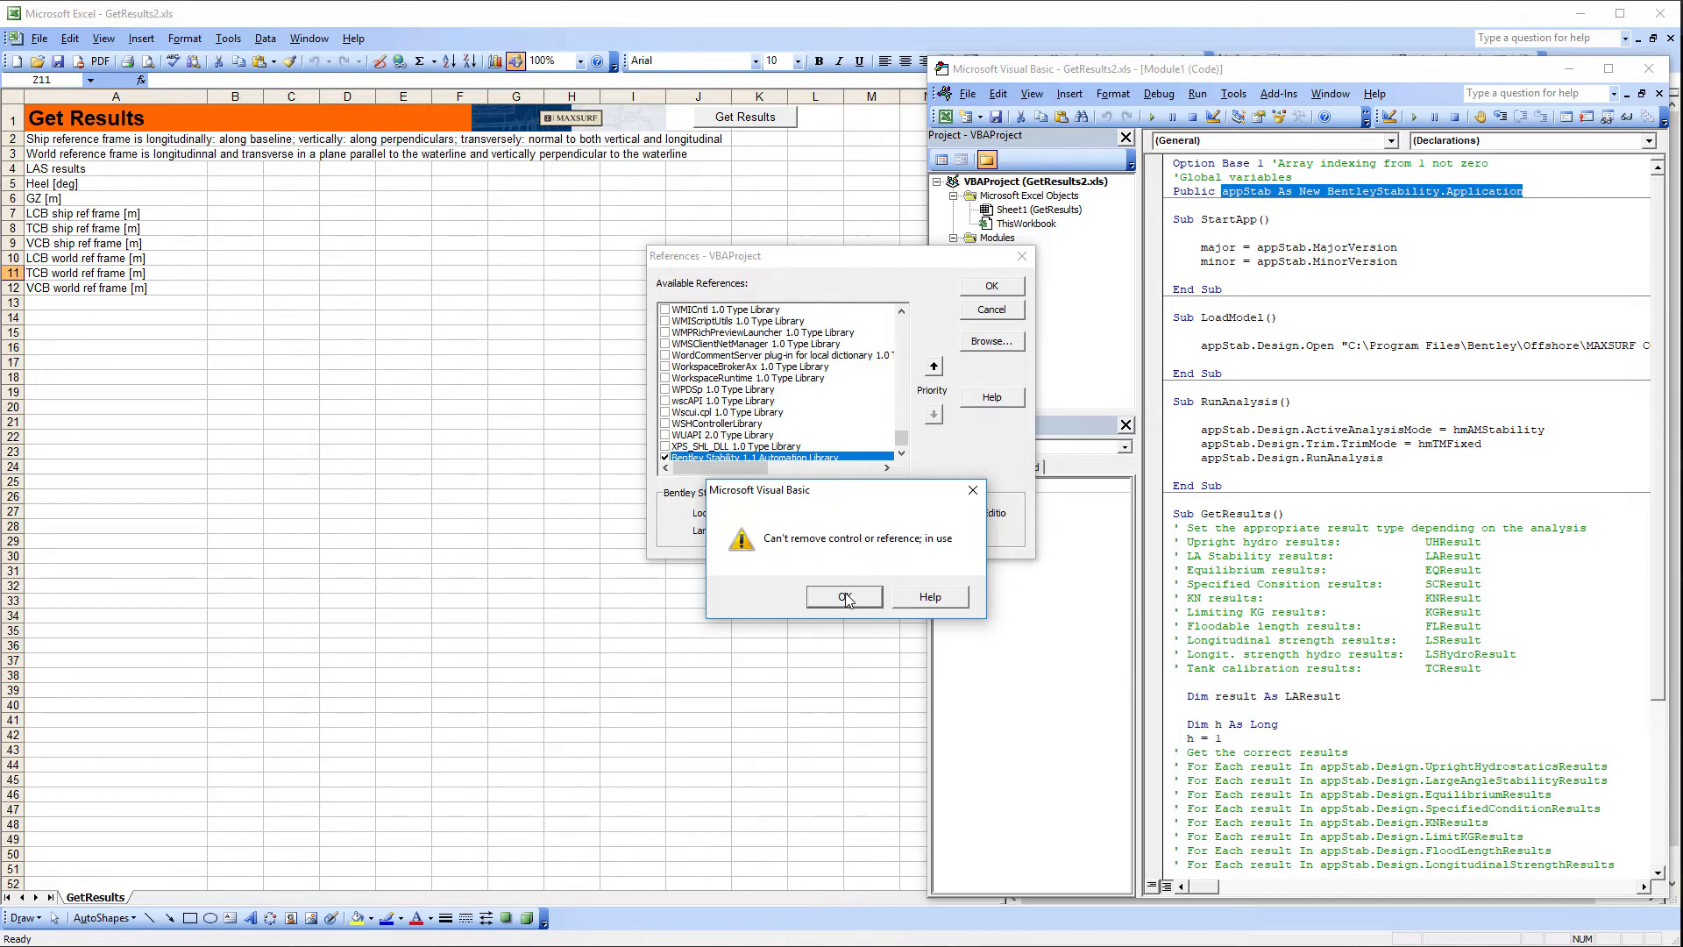
click(844, 596)
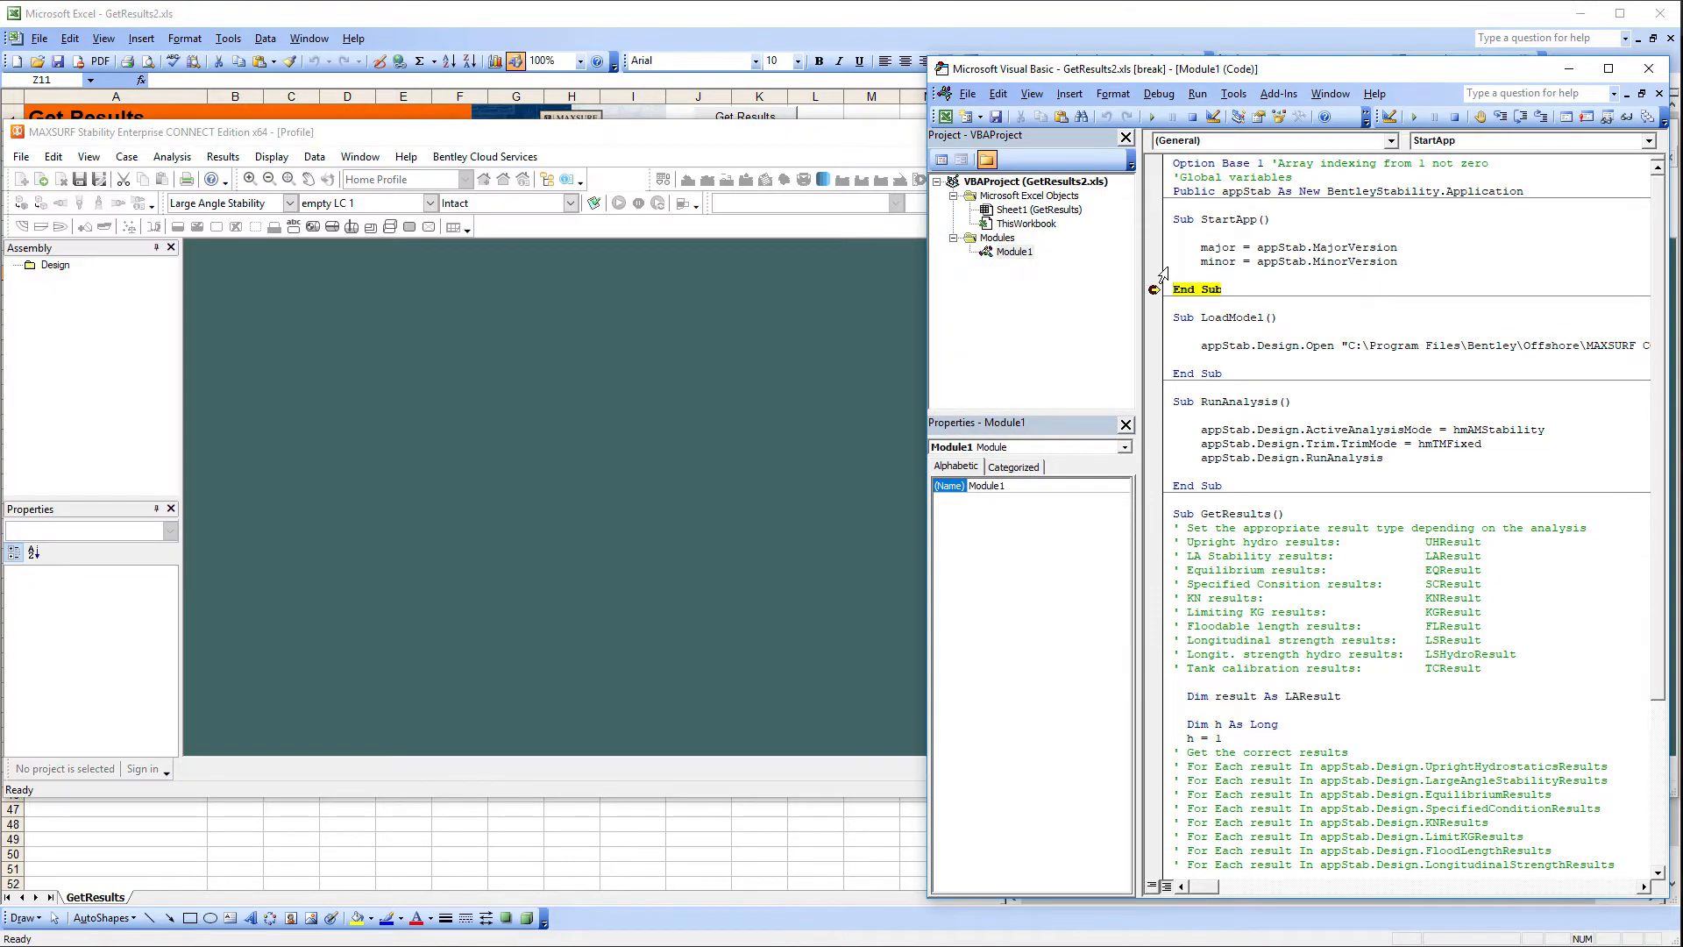
mouse_move(1218, 261)
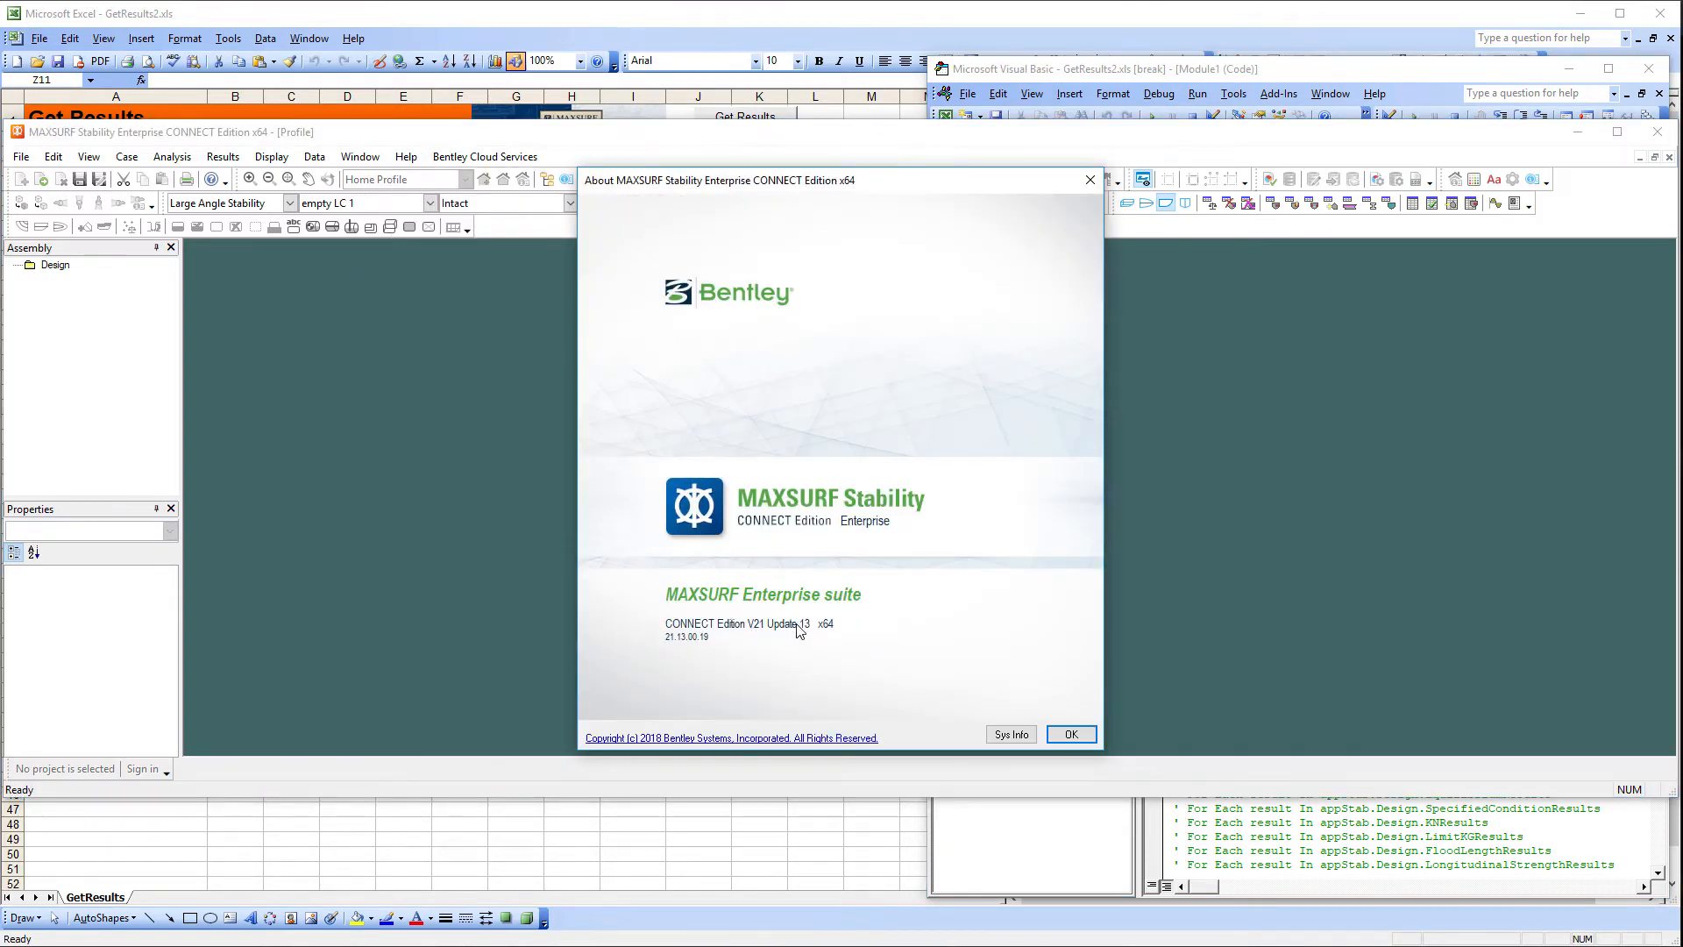
- Dismiss the MAXSURF Stability About box and run the RunAnalysis macro
click(1414, 116)
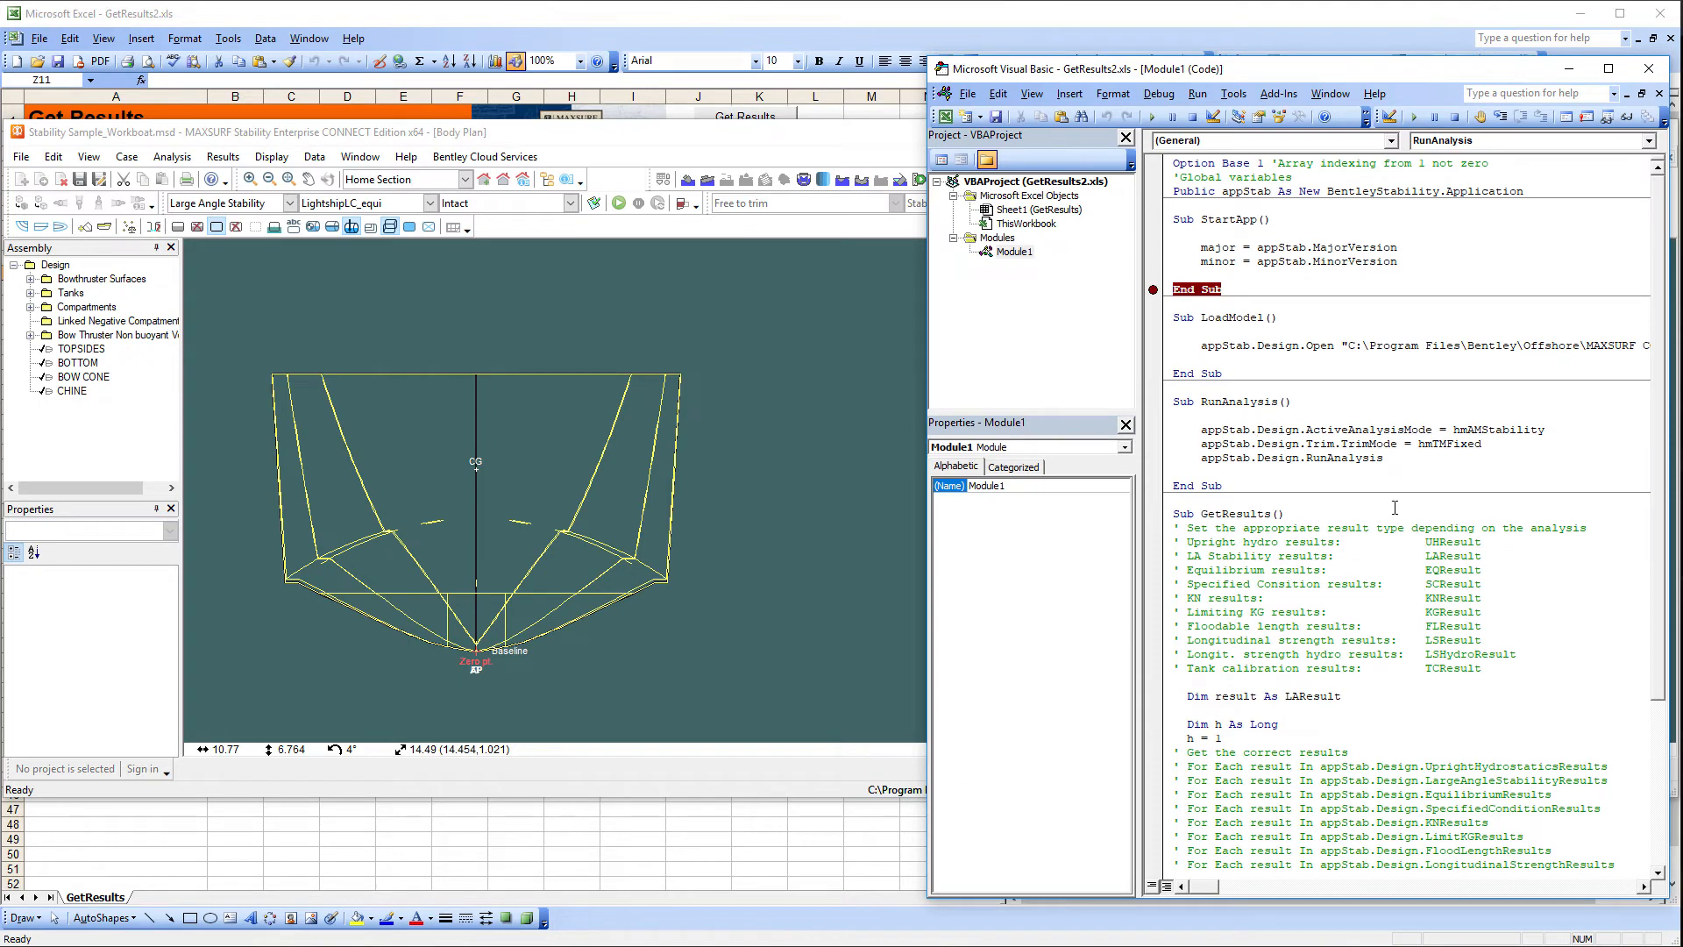
click(1153, 116)
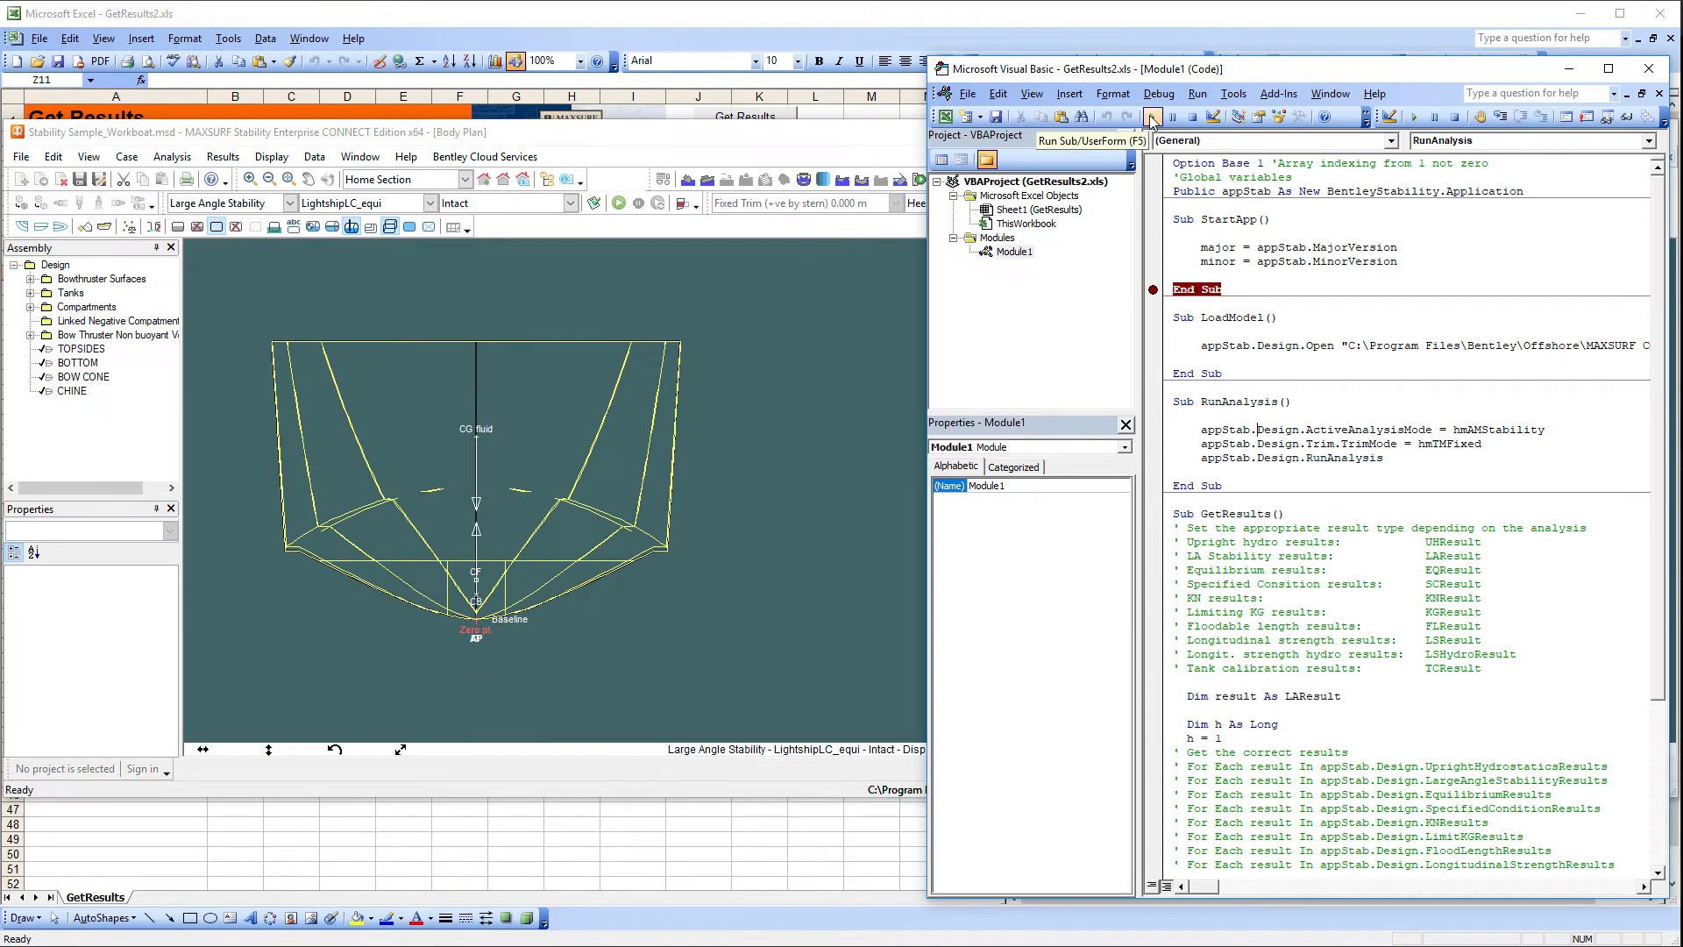
click(1153, 116)
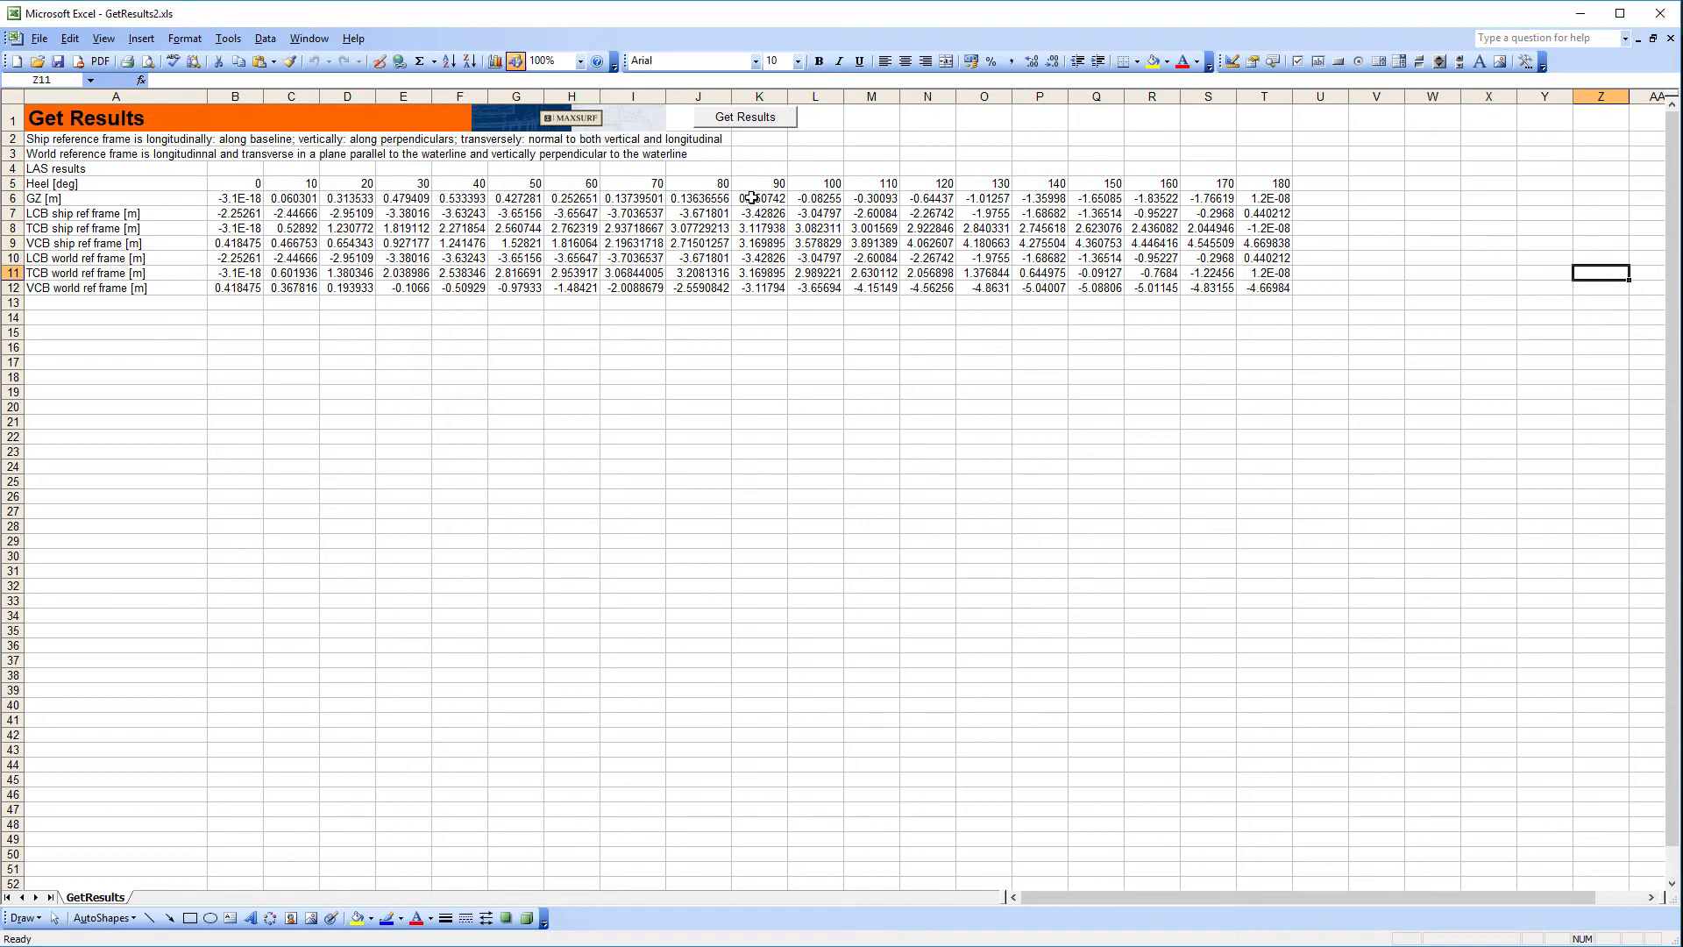
- Inspect the 20-degree GZ value in cell D6, then close the Excel 2003 workbook
click(348, 197)
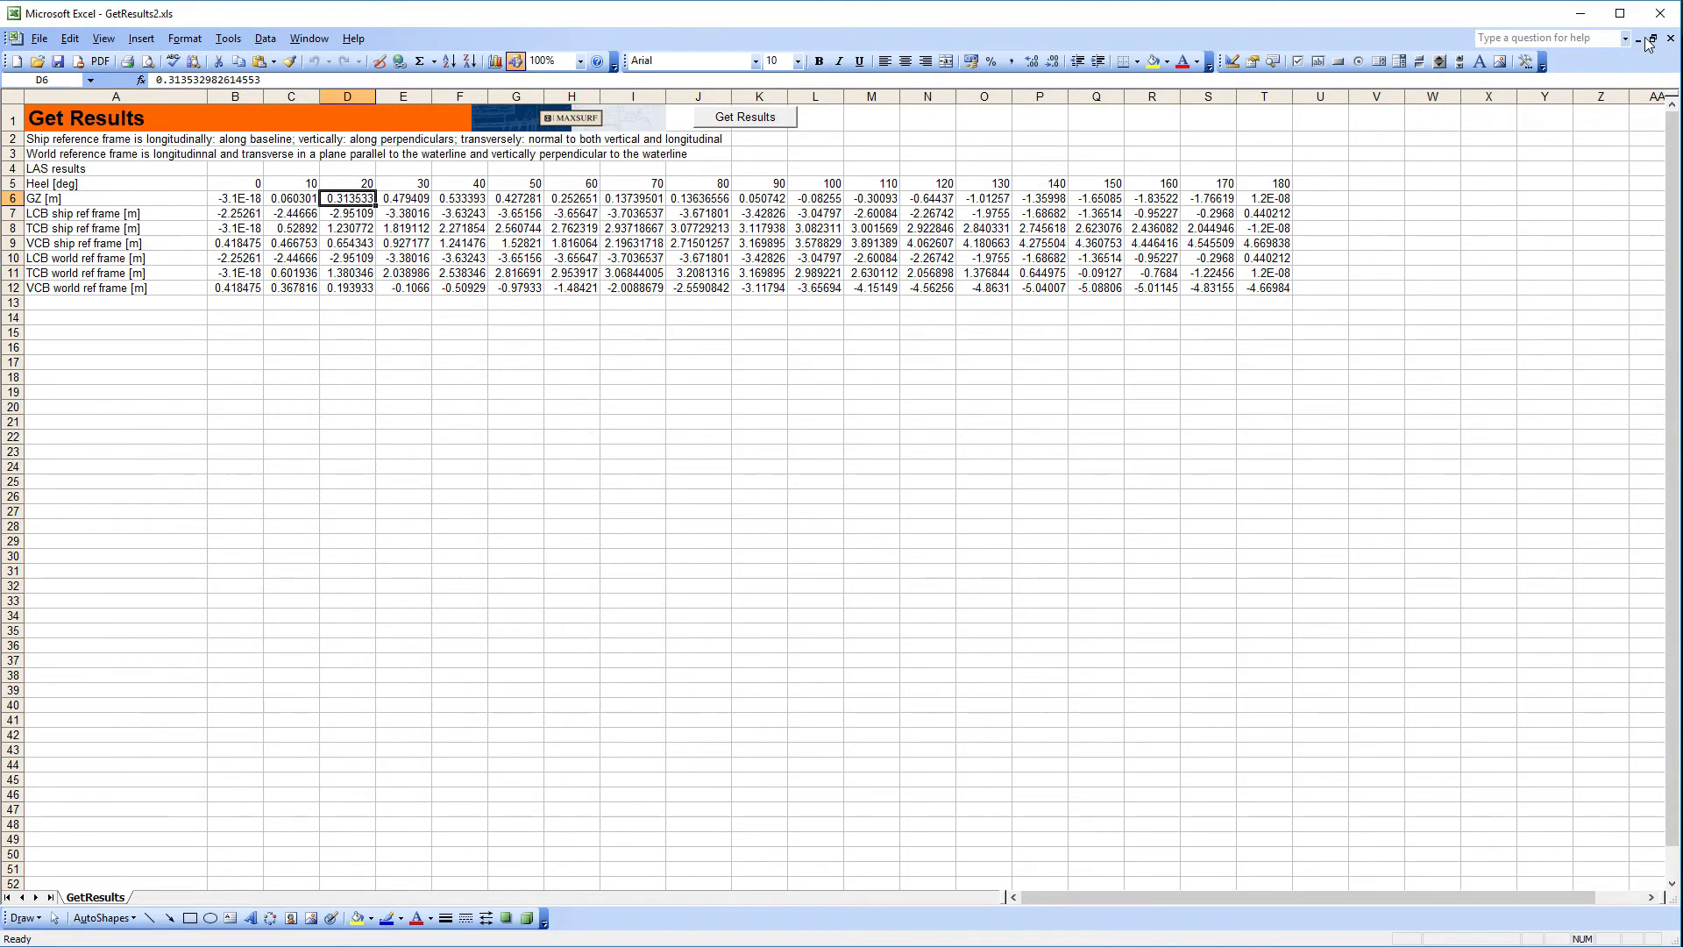
click(1670, 13)
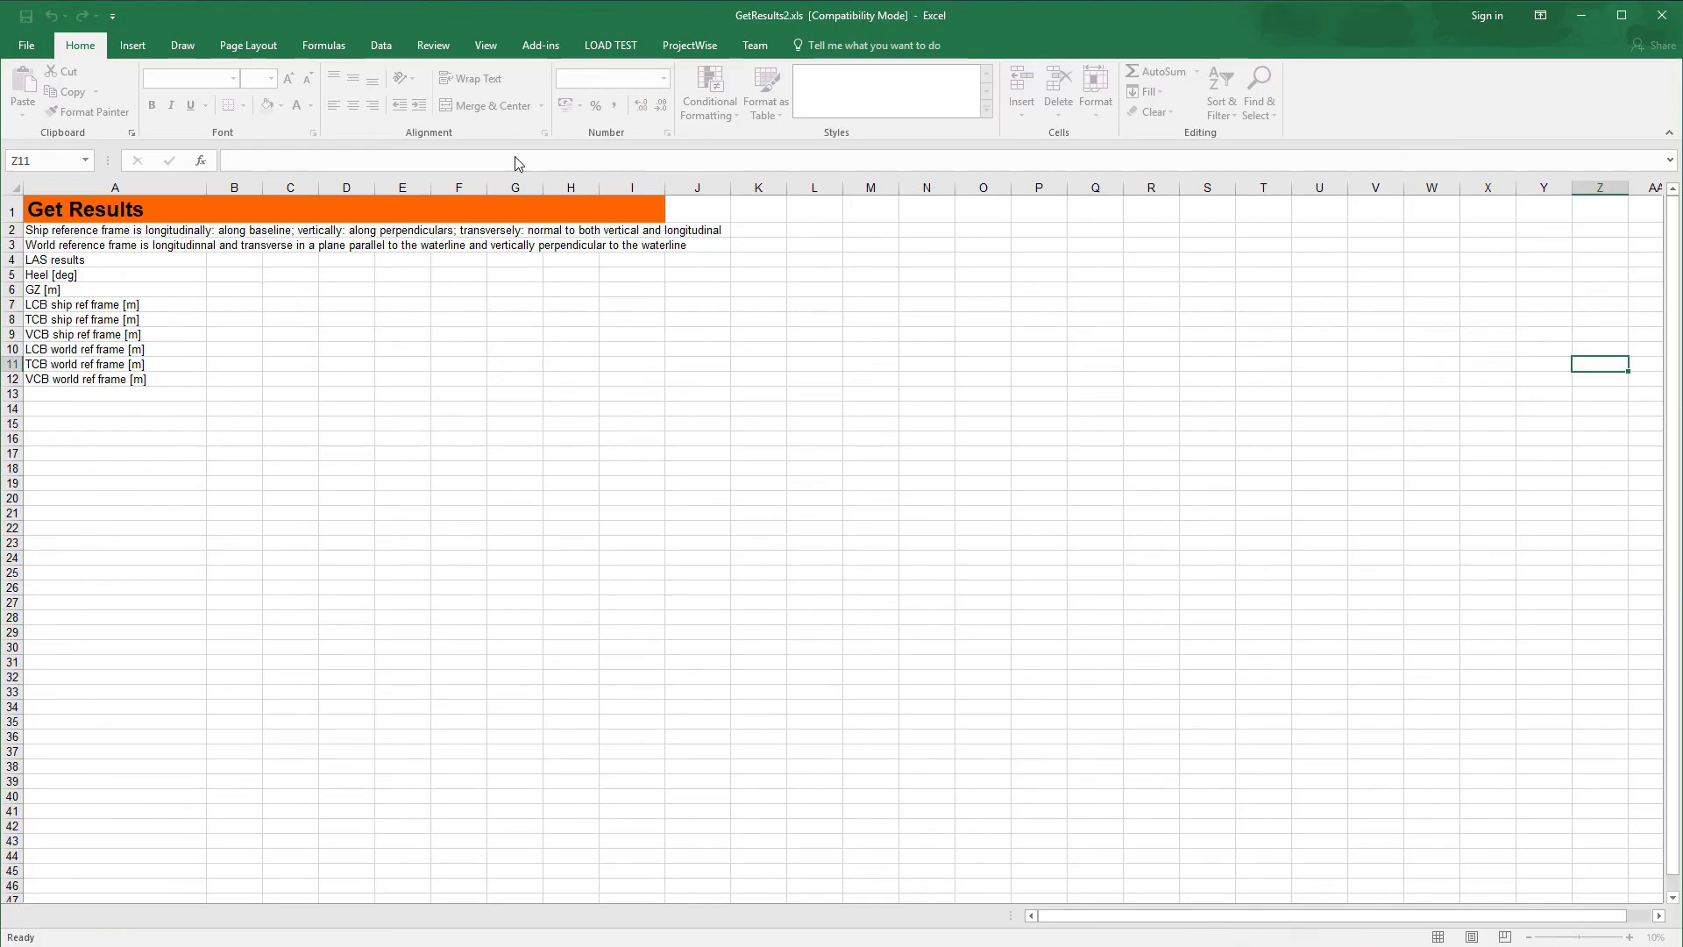
- In the Excel 365 VBA editor, tick Bentley Stability 1.1 Automation Library under References
key(Alt+F11)
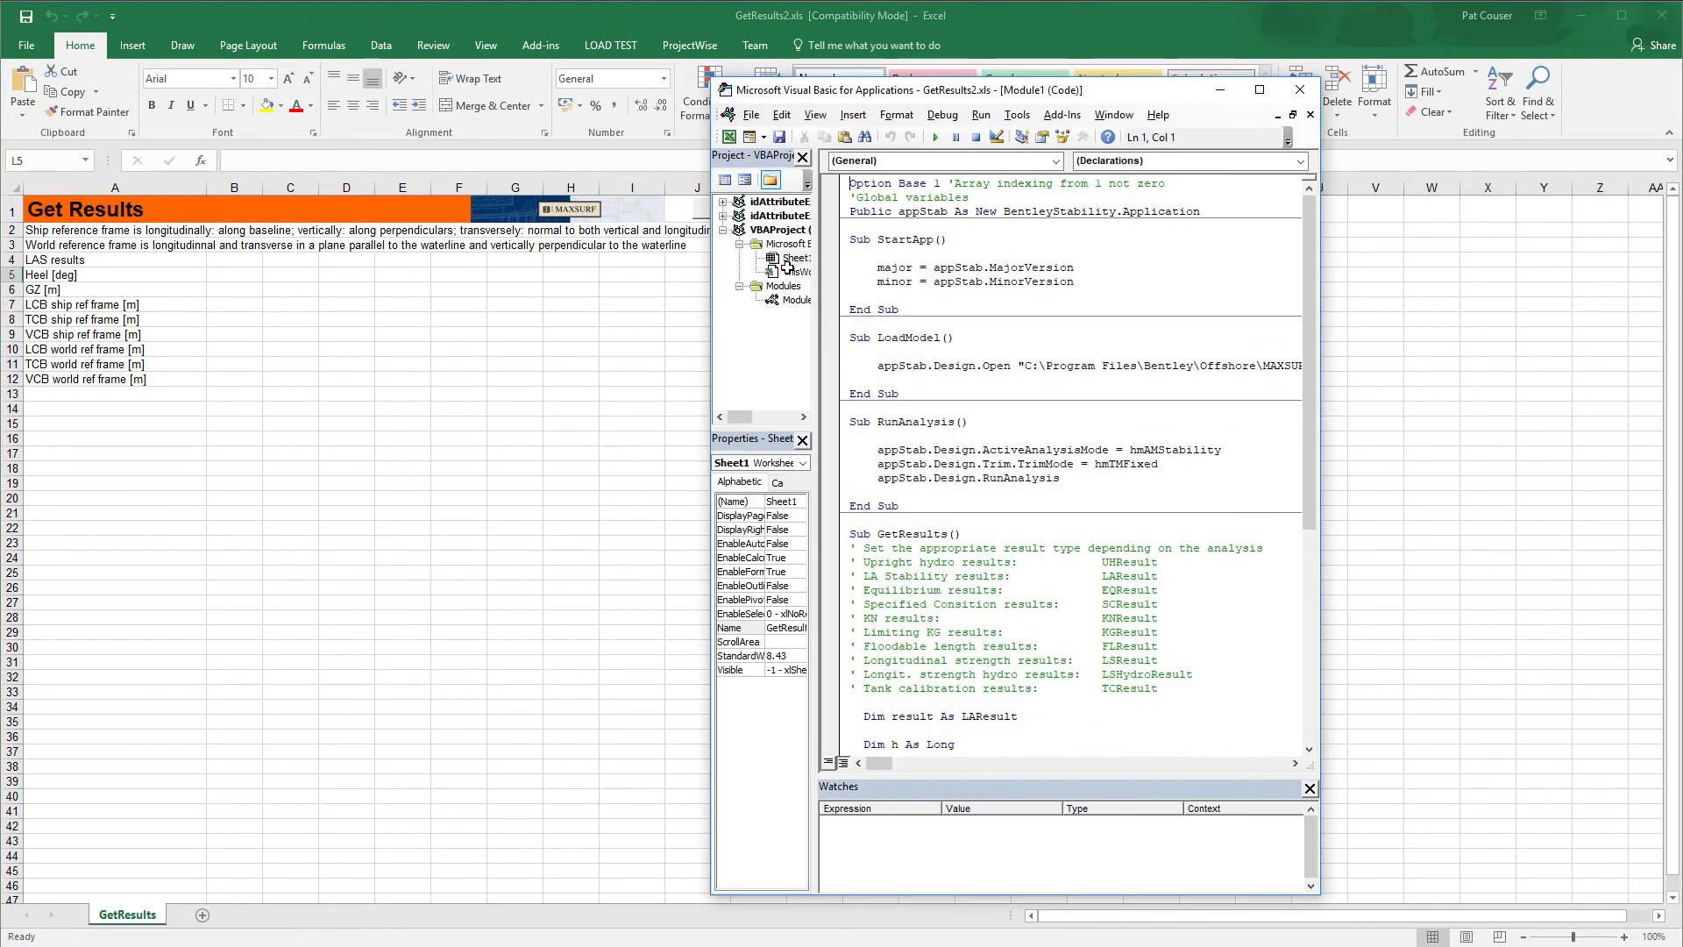
click(1015, 115)
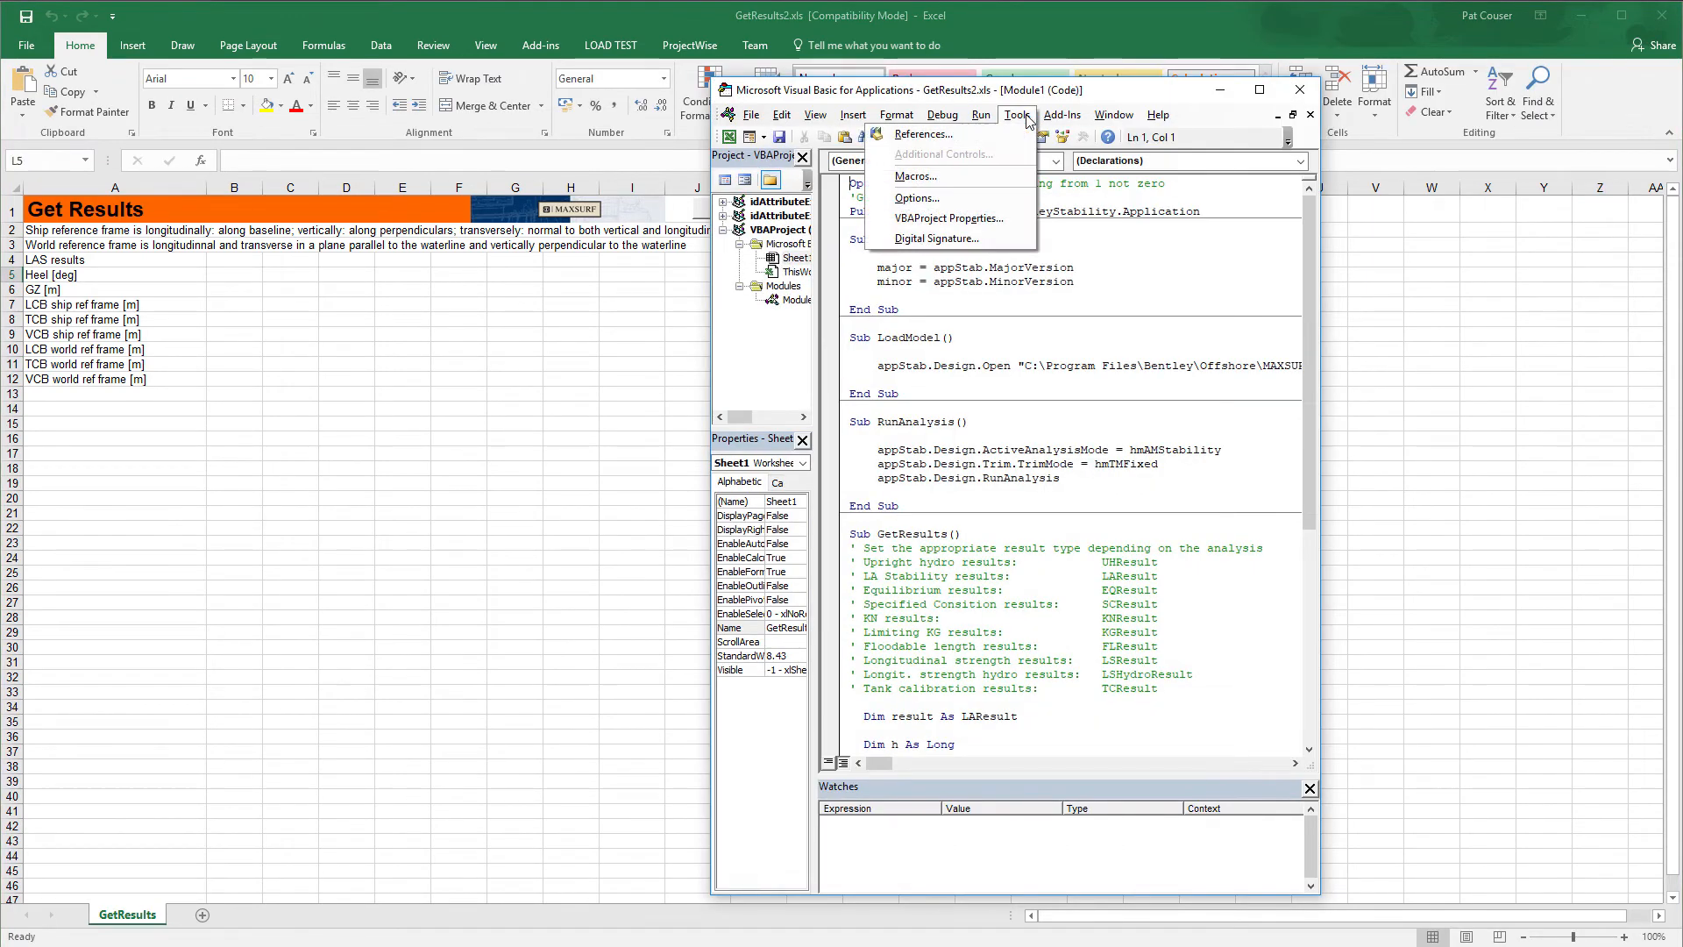
click(1015, 115)
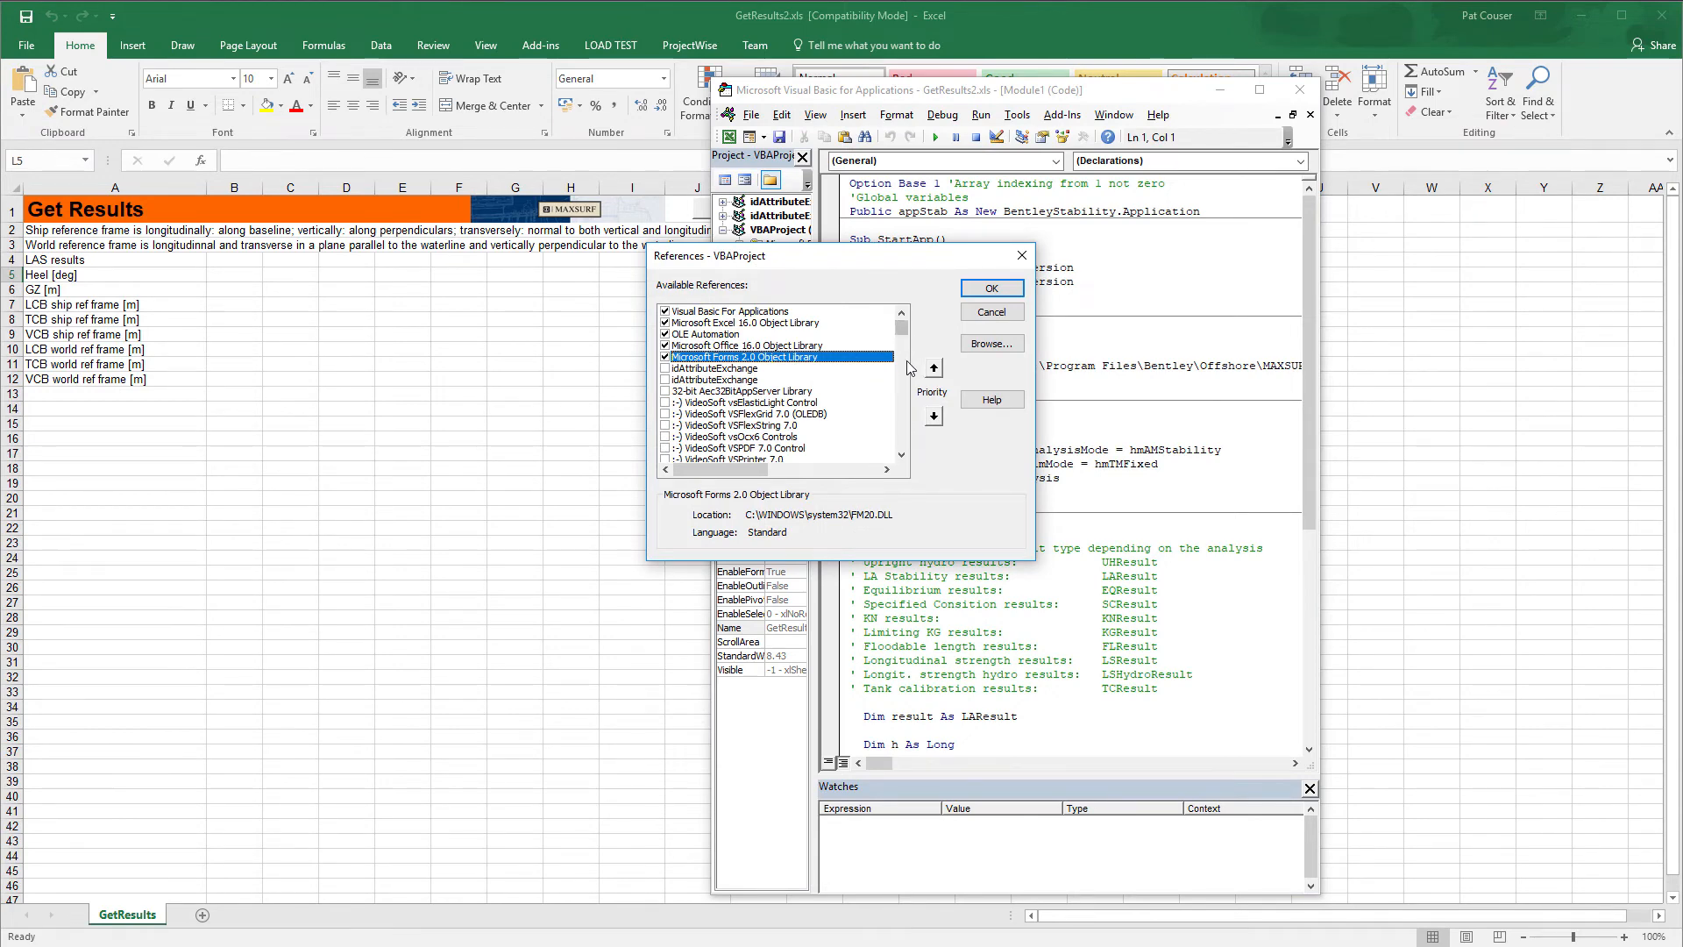
scroll(down, 3)
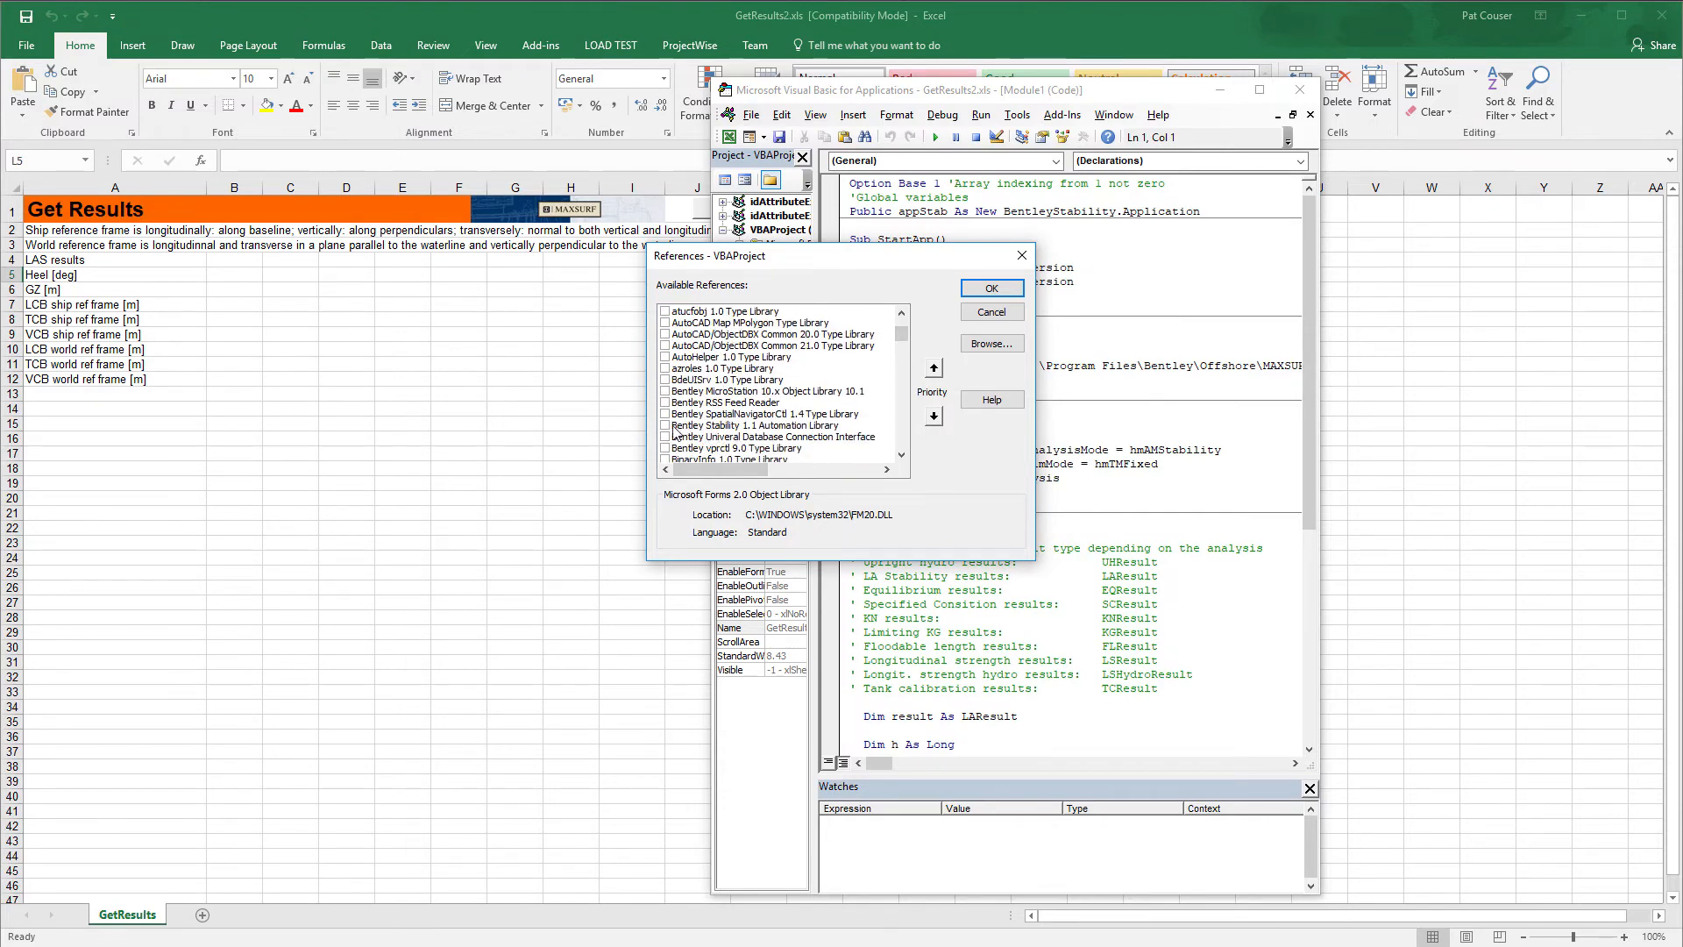
click(754, 424)
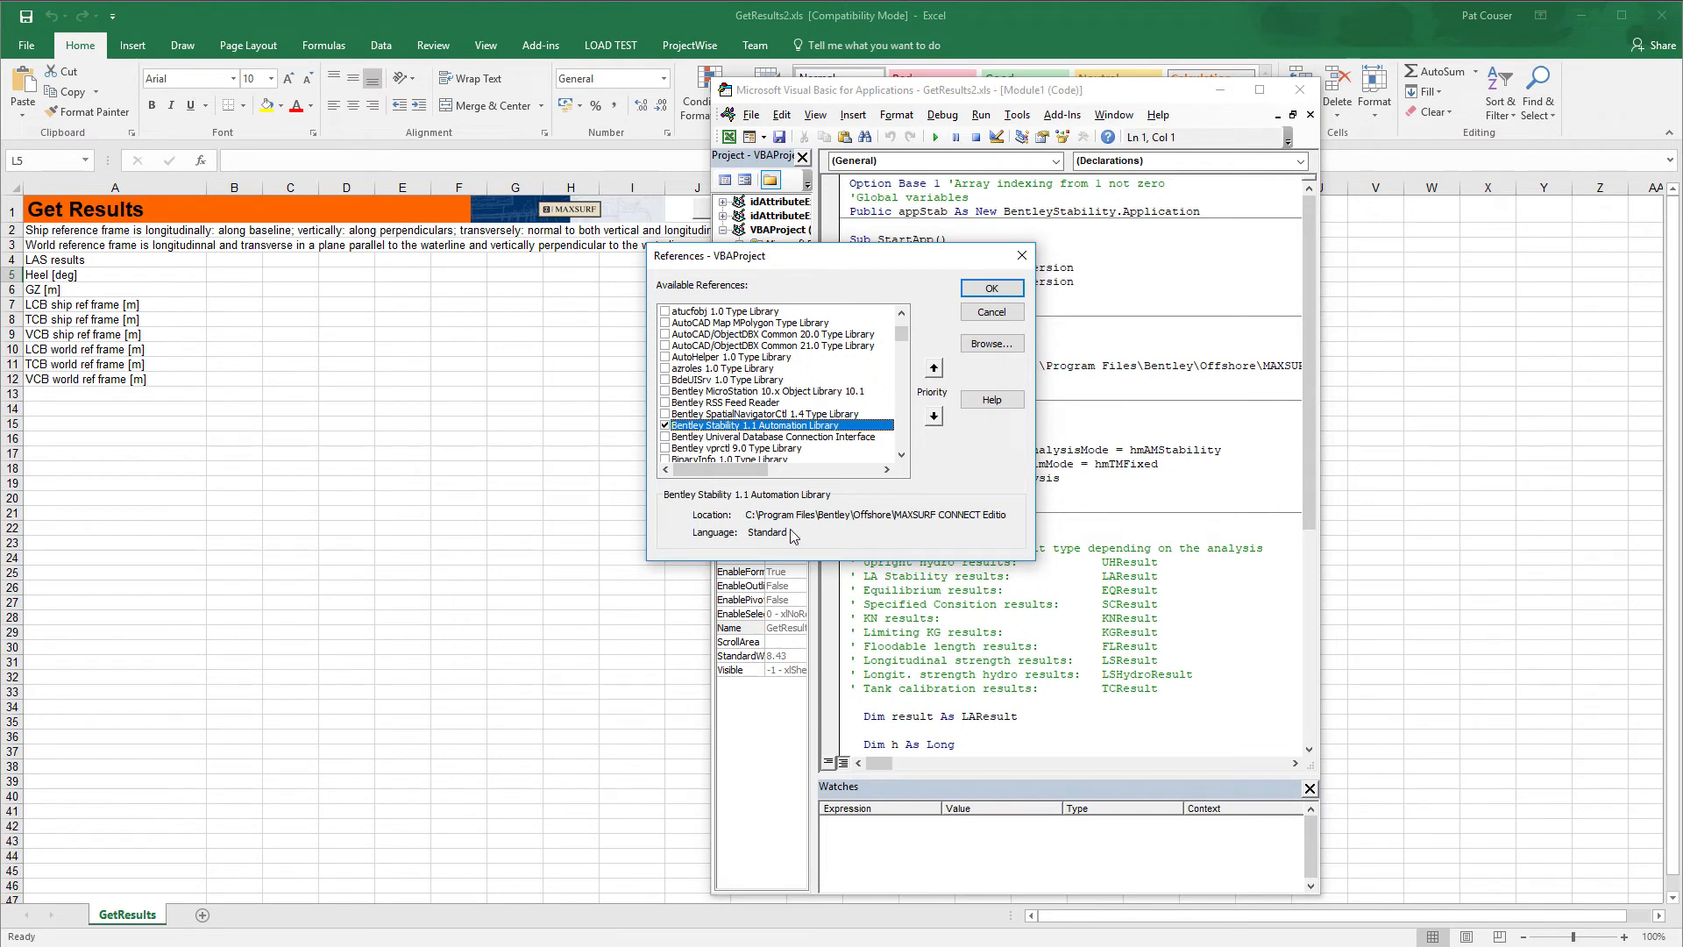
mouse_move(792, 532)
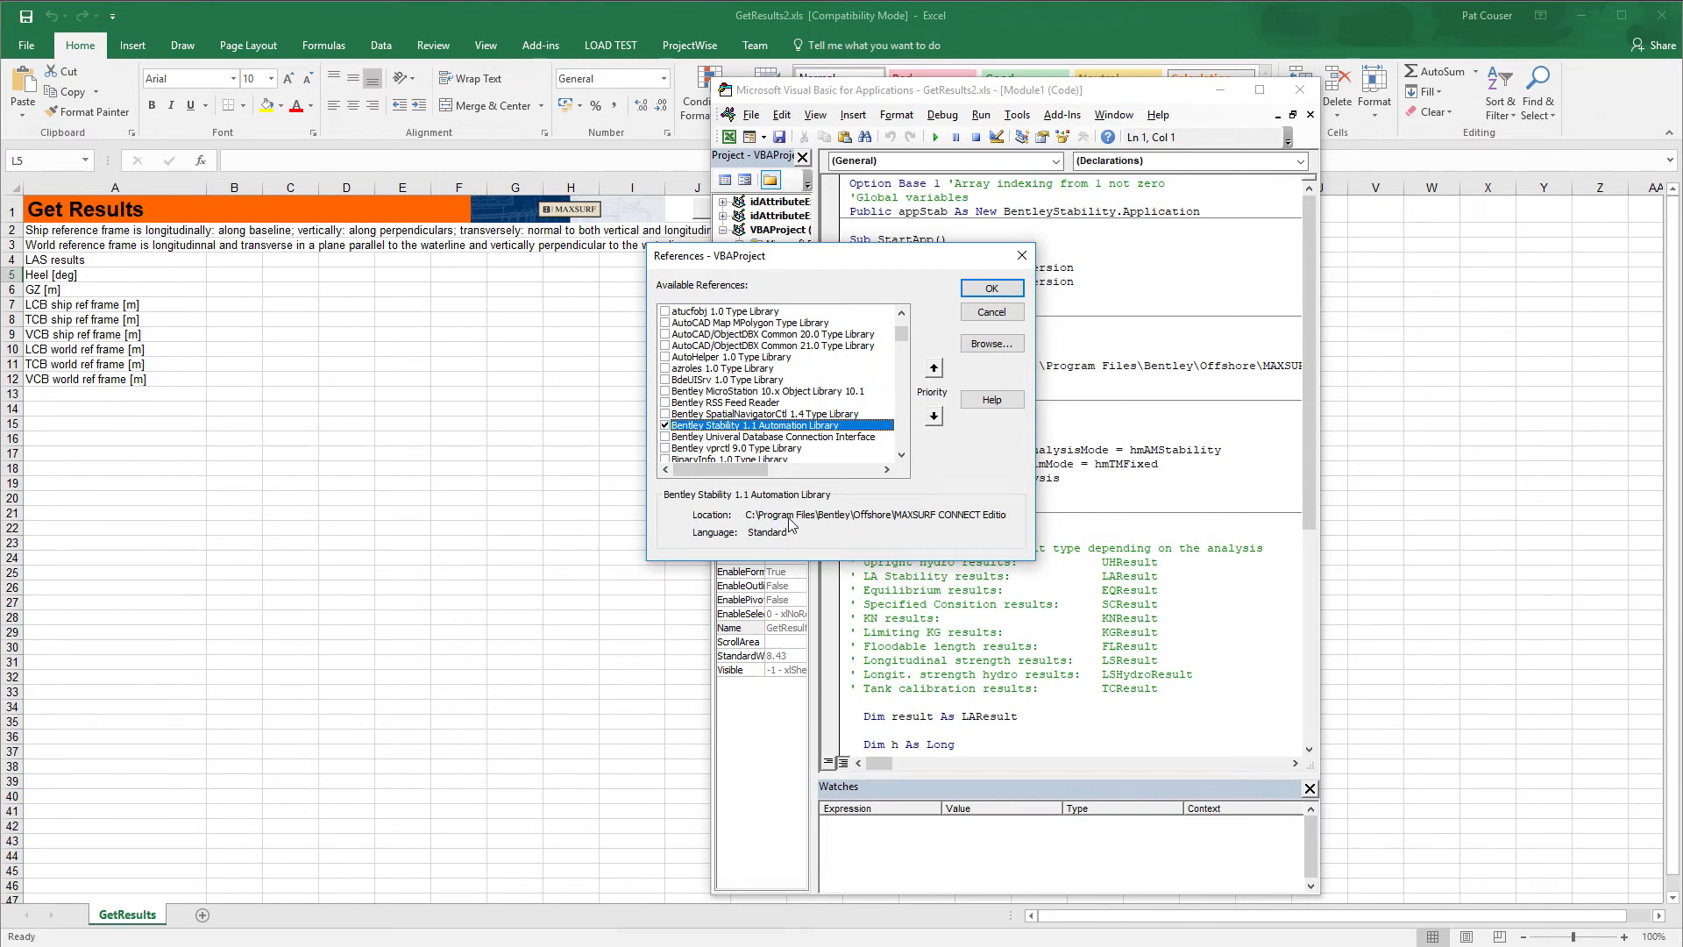
click(989, 288)
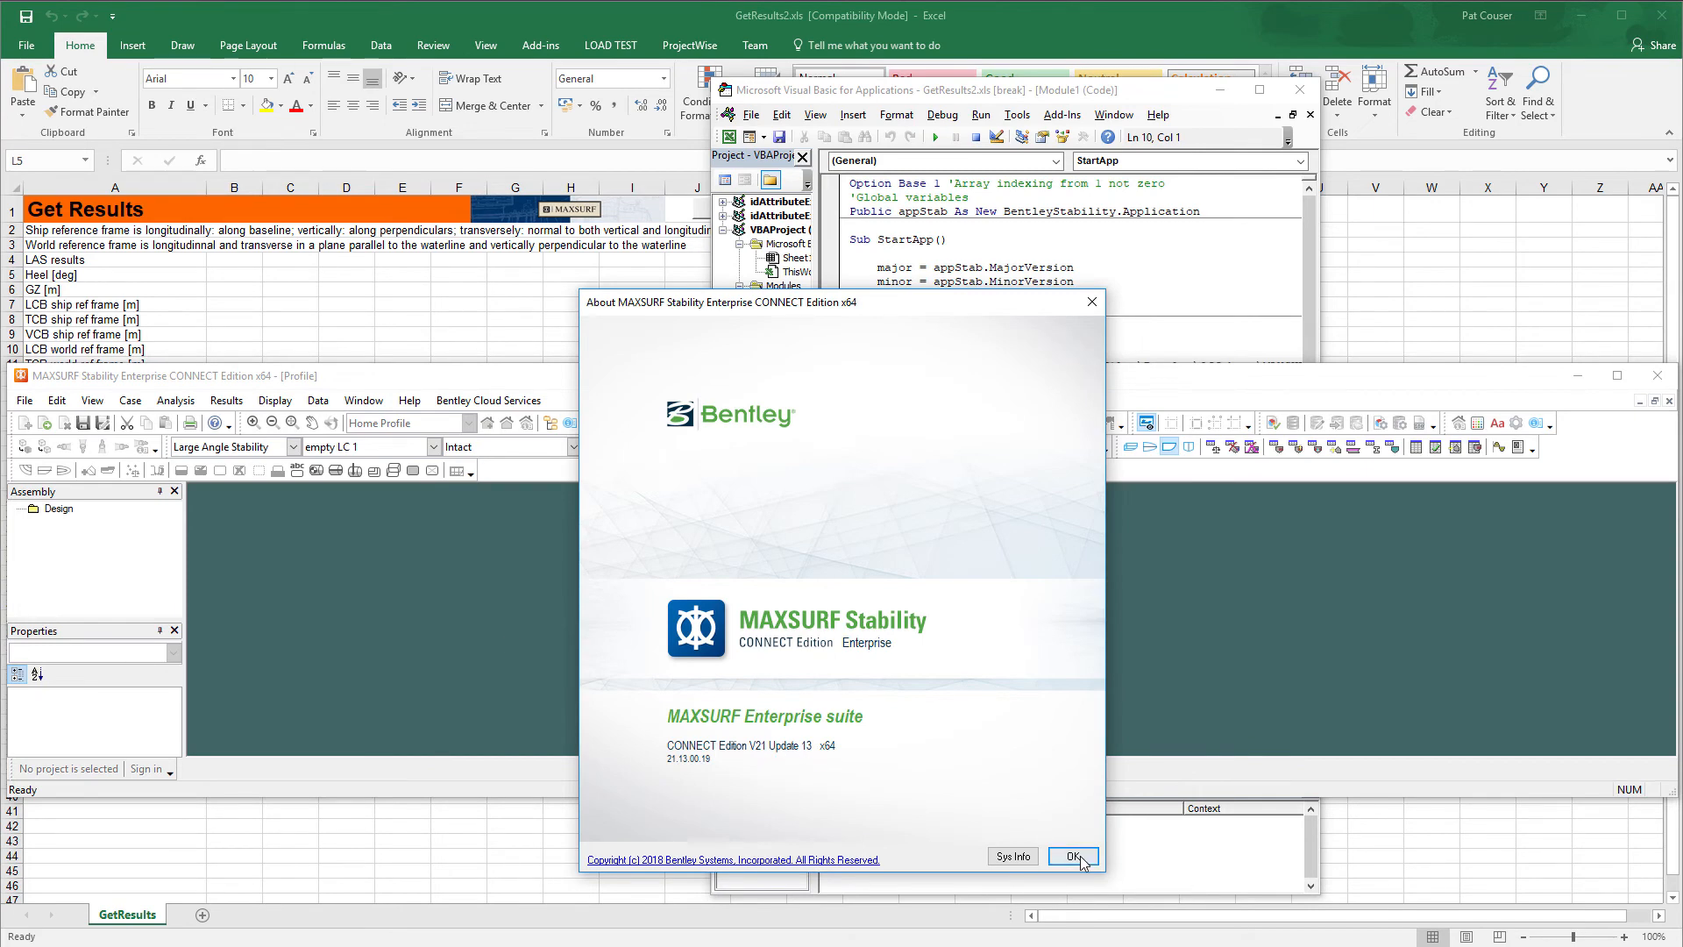
- Dismiss the About box, run RunAnalysis on the sample workboat, then select GetResults
click(1072, 856)
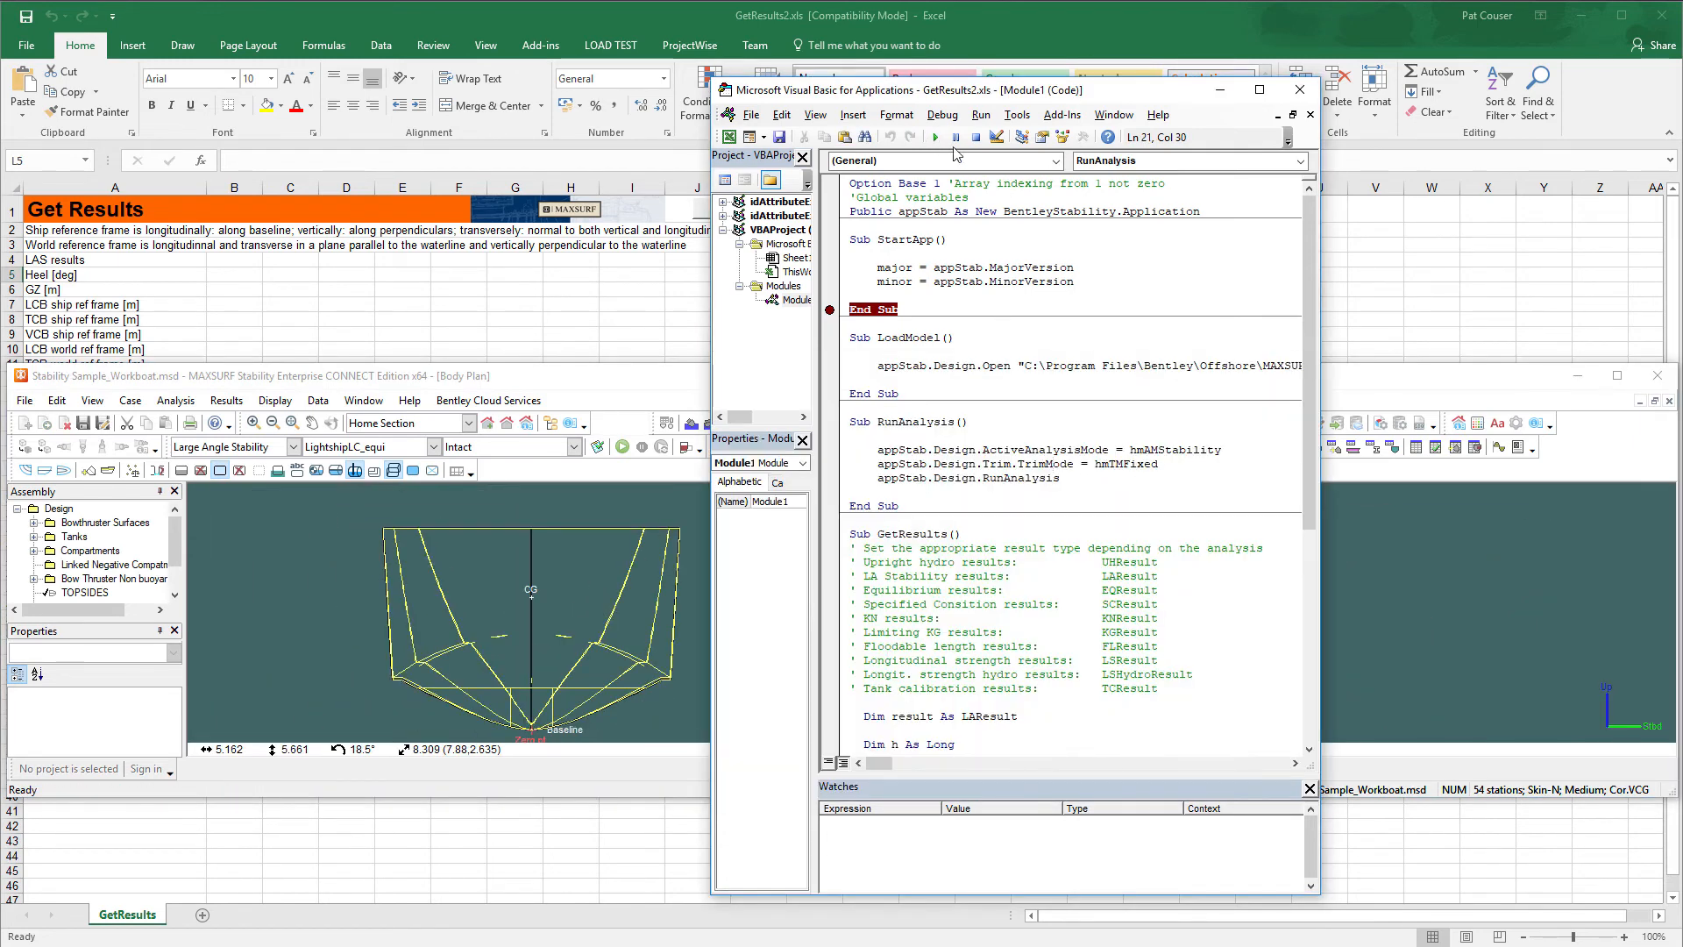
click(937, 137)
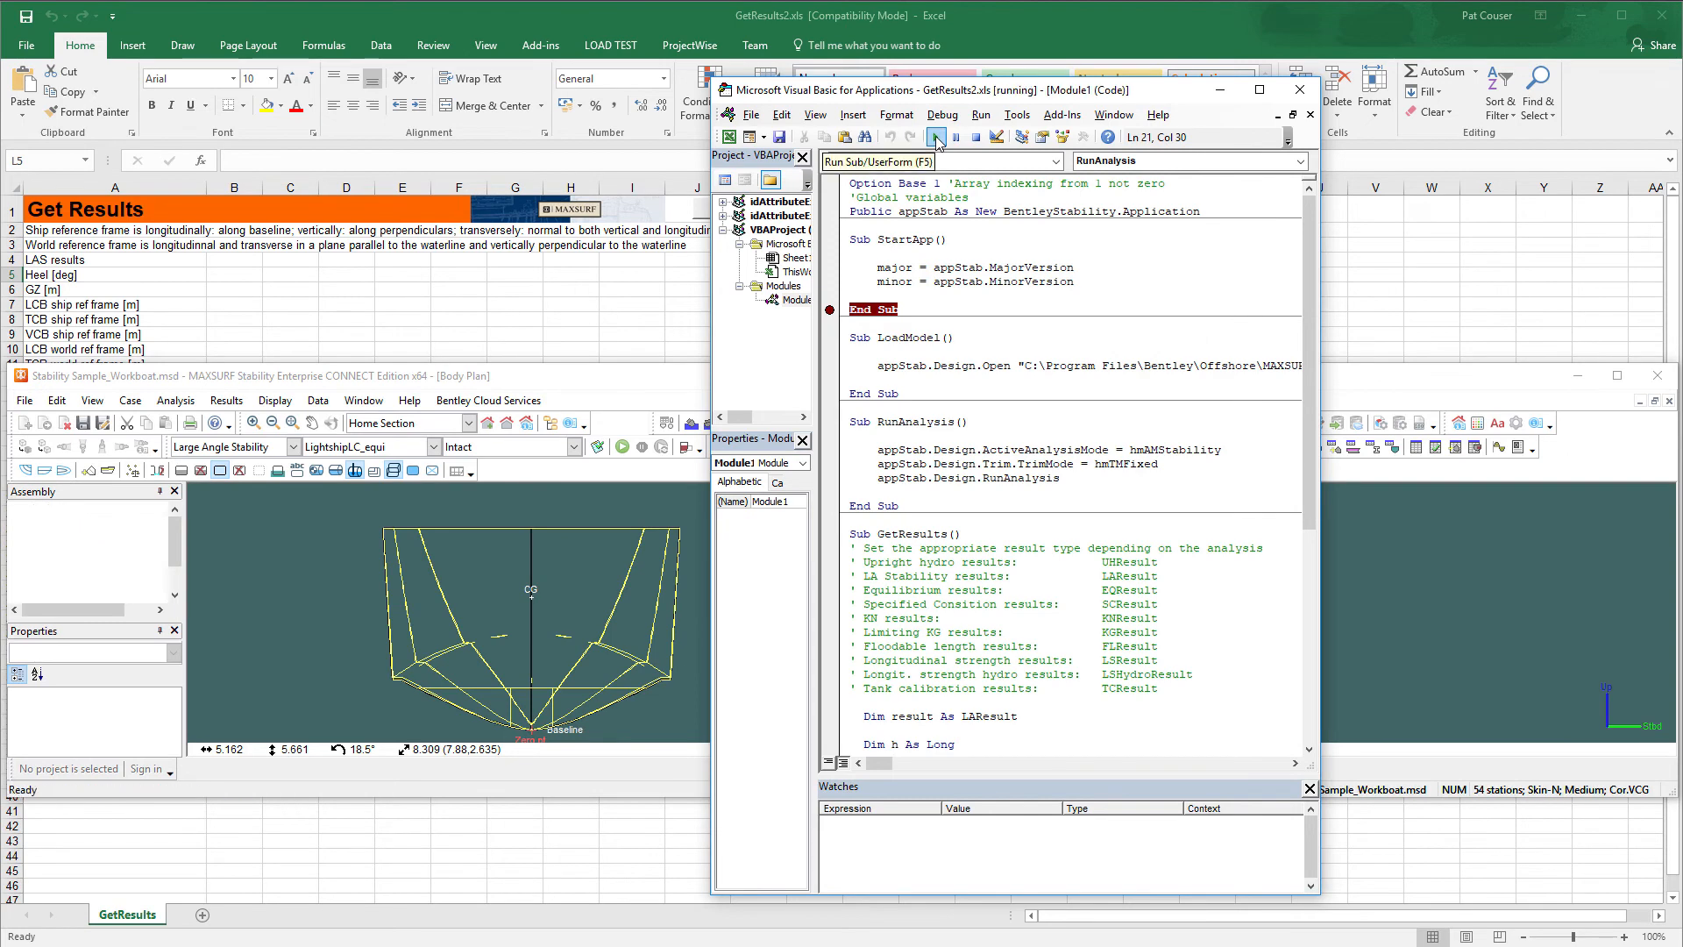
click(936, 136)
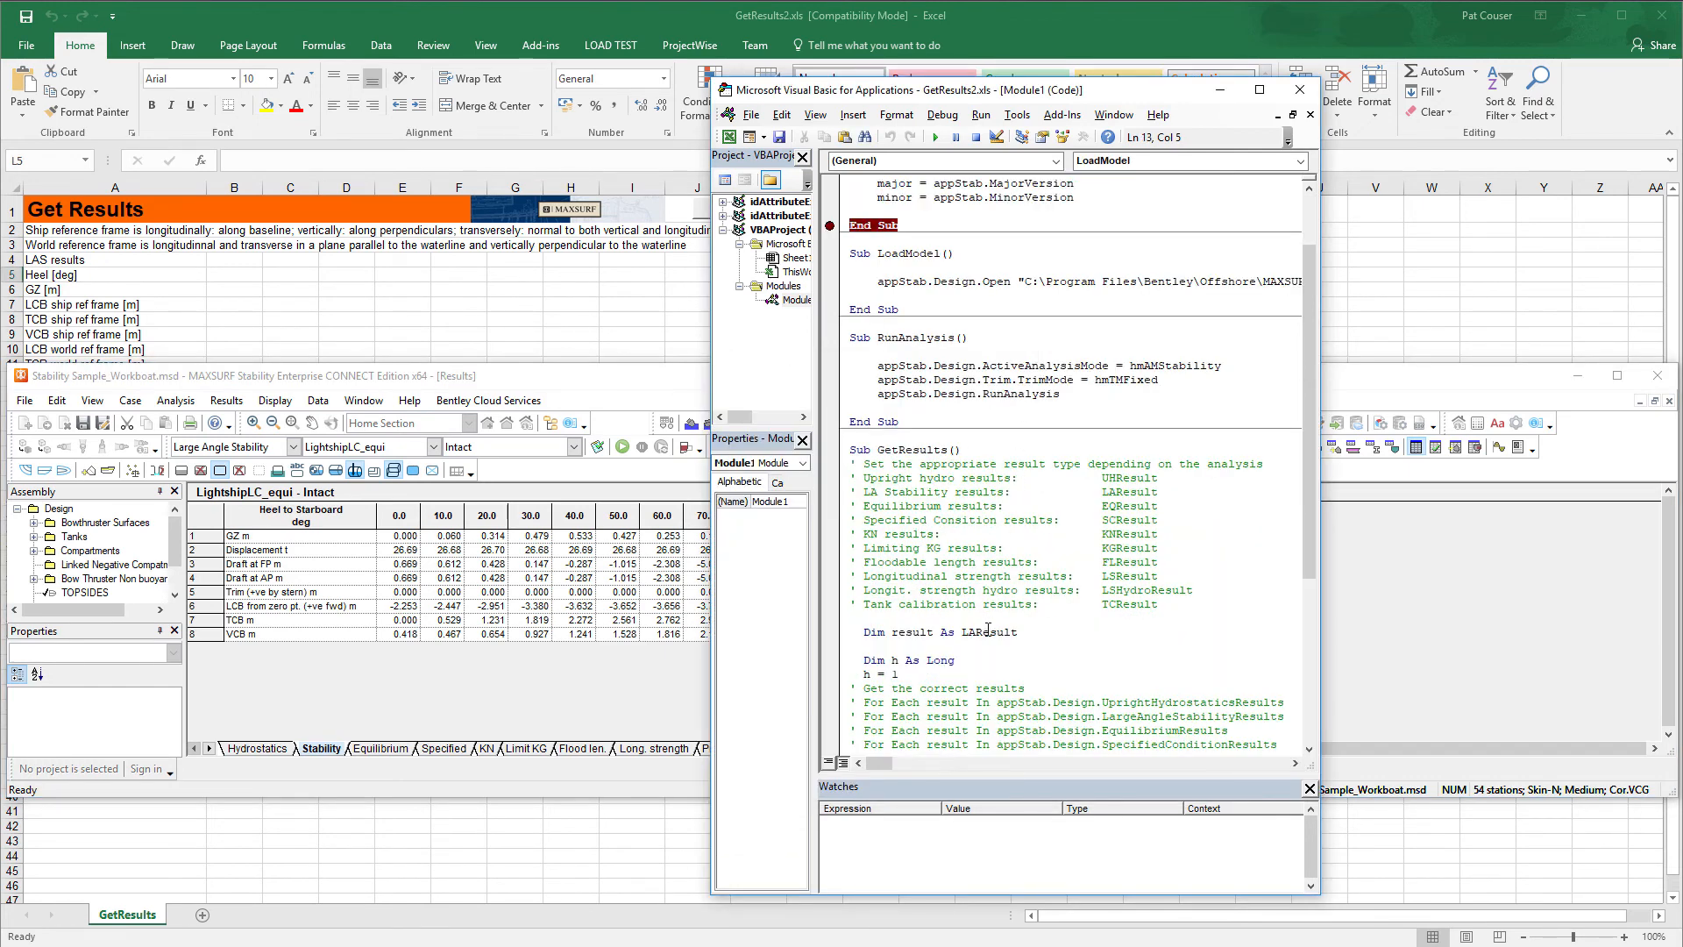
click(936, 138)
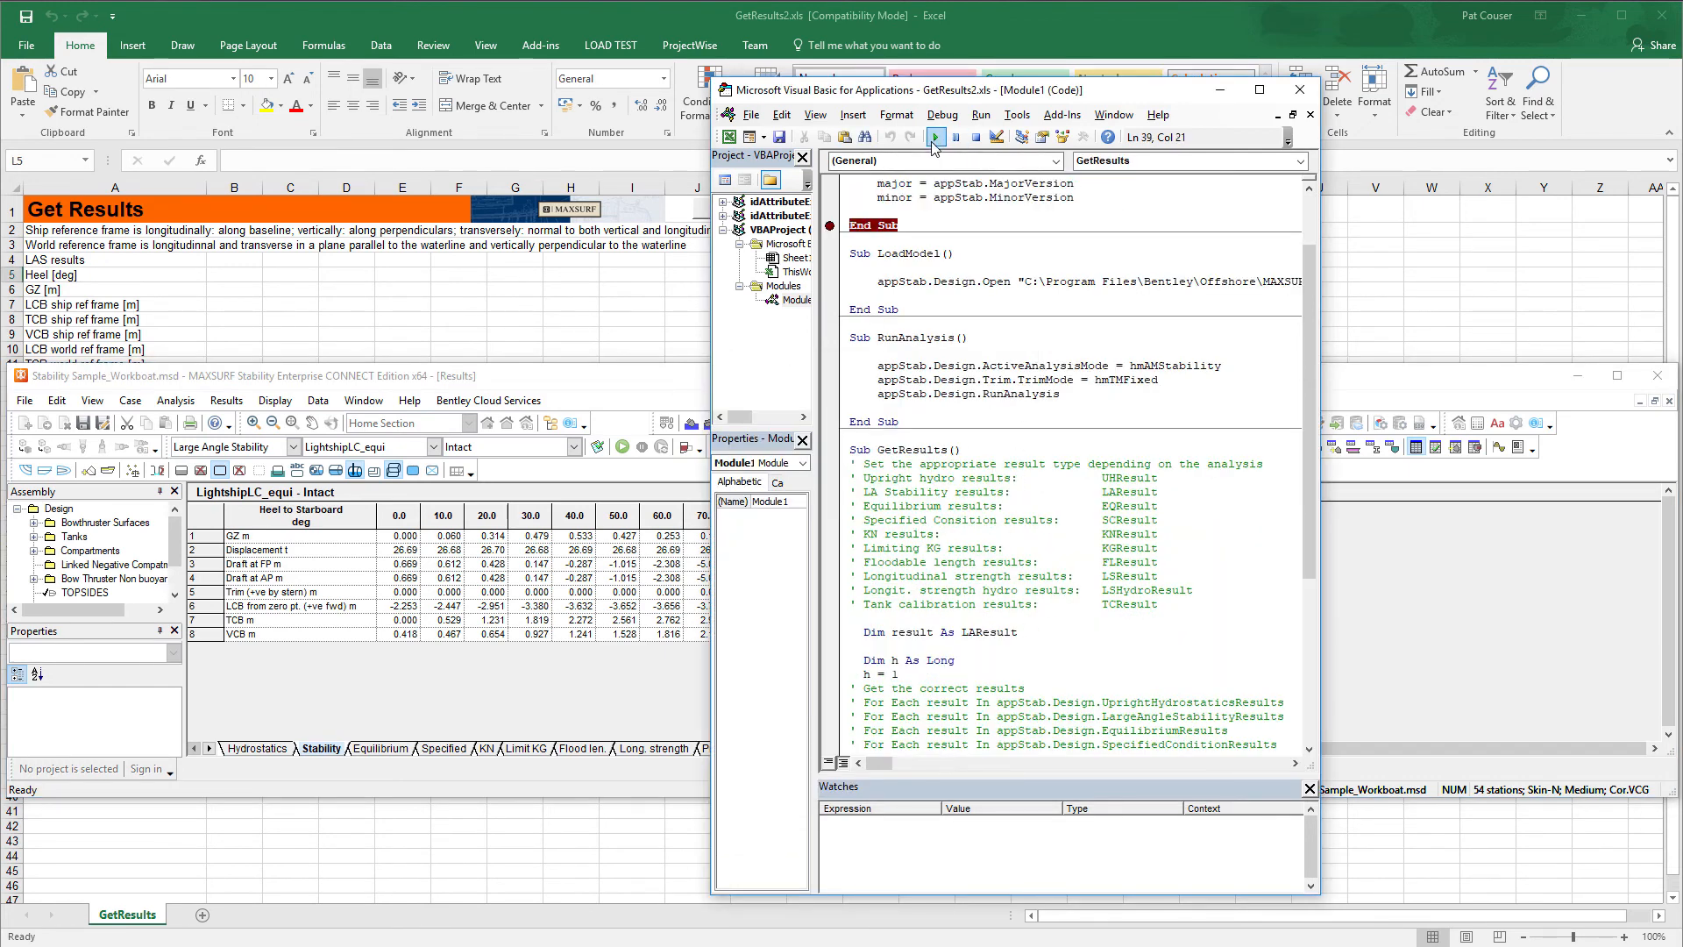